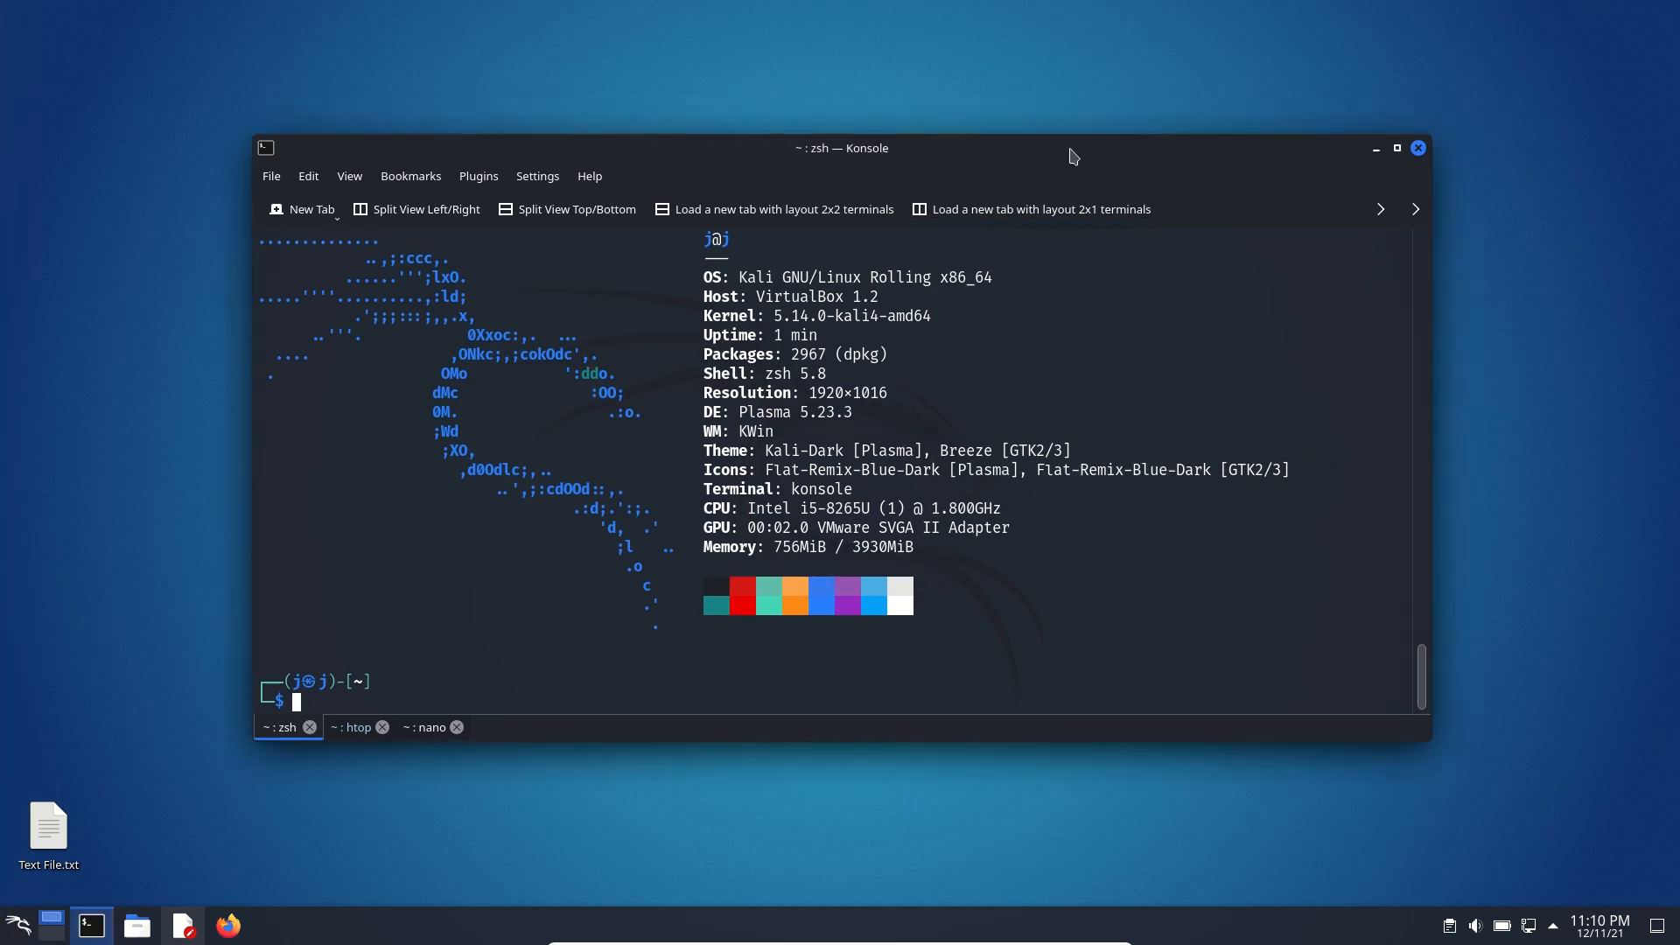
mouse_move(803, 270)
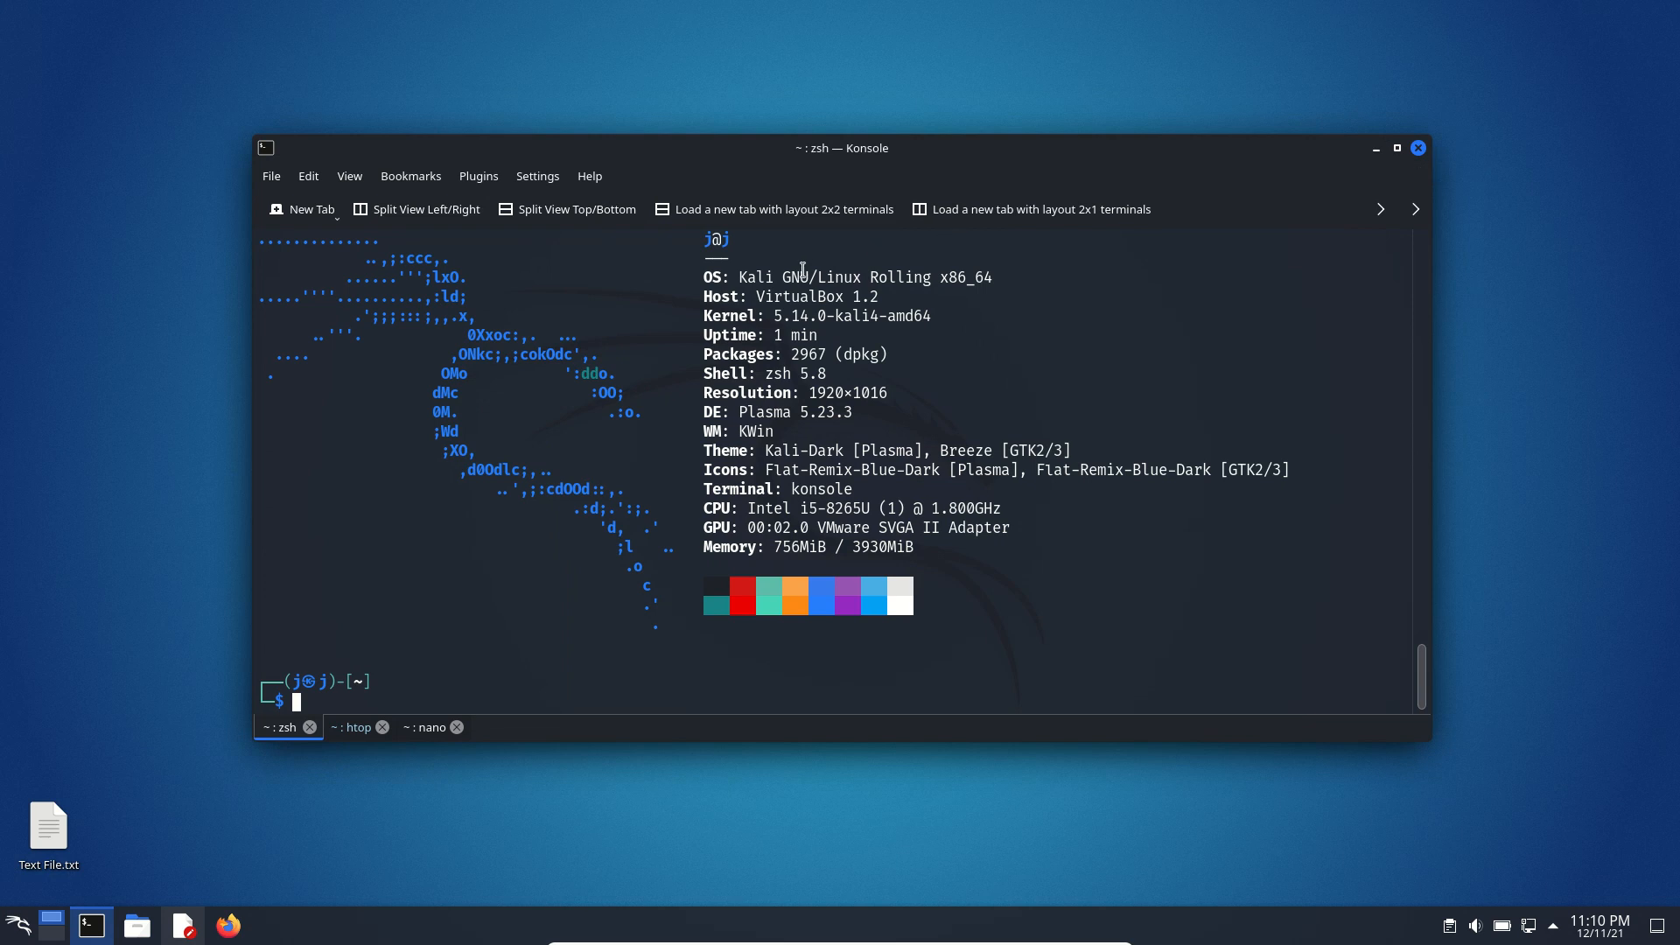
mouse_move(1365, 159)
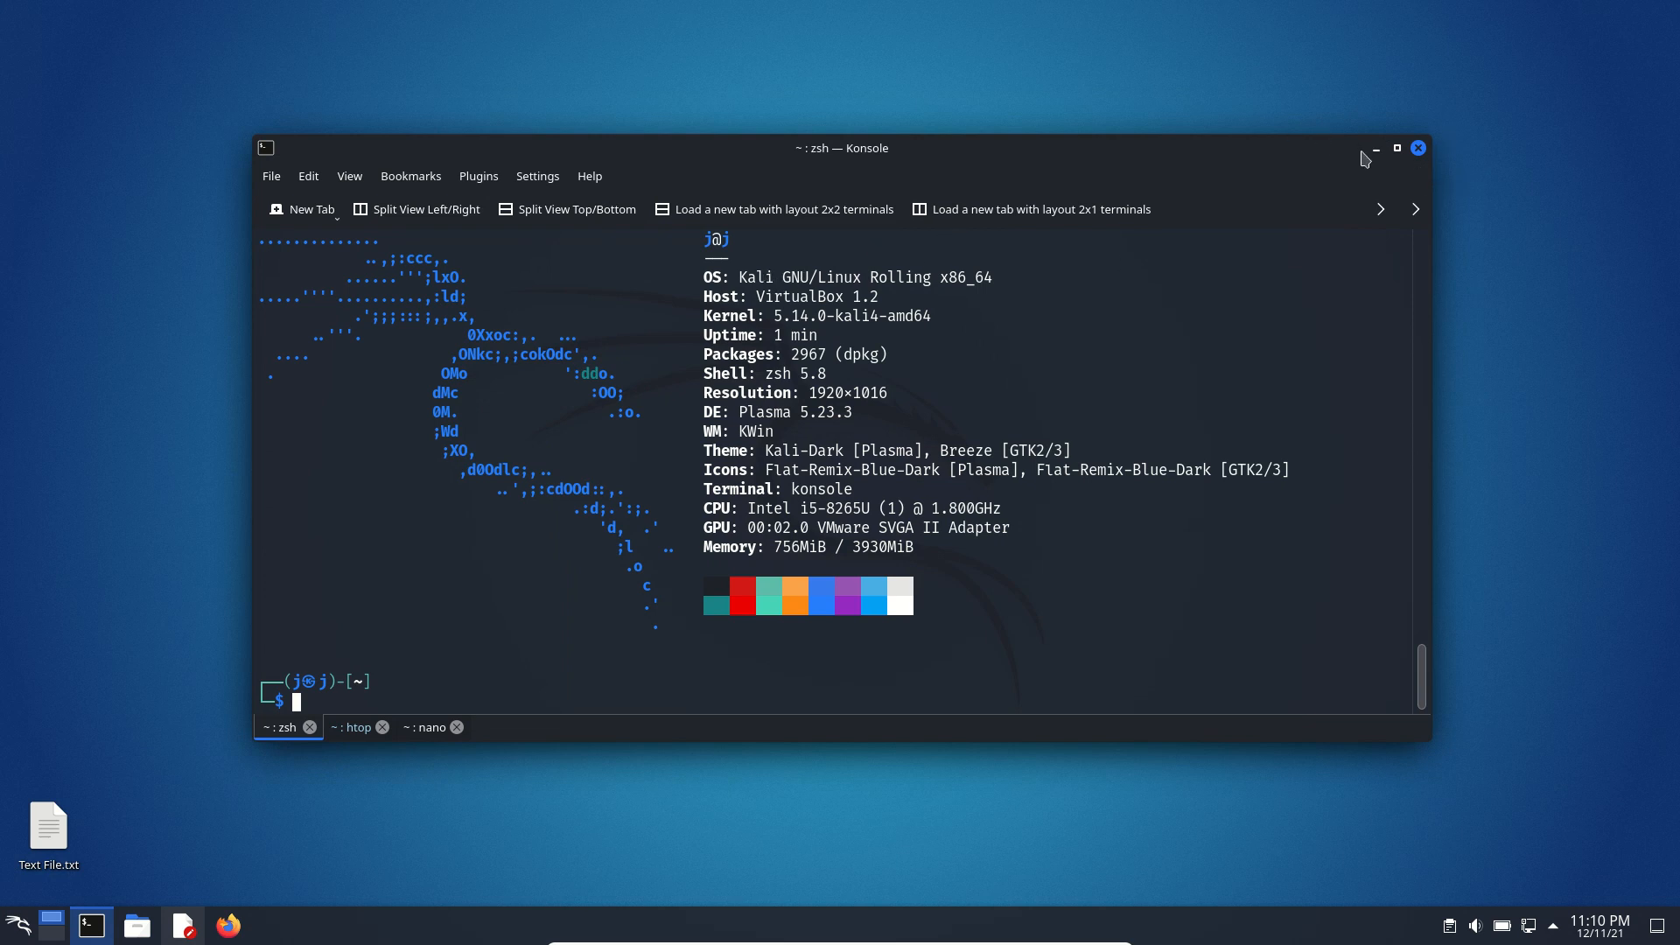
mouse_move(1376, 147)
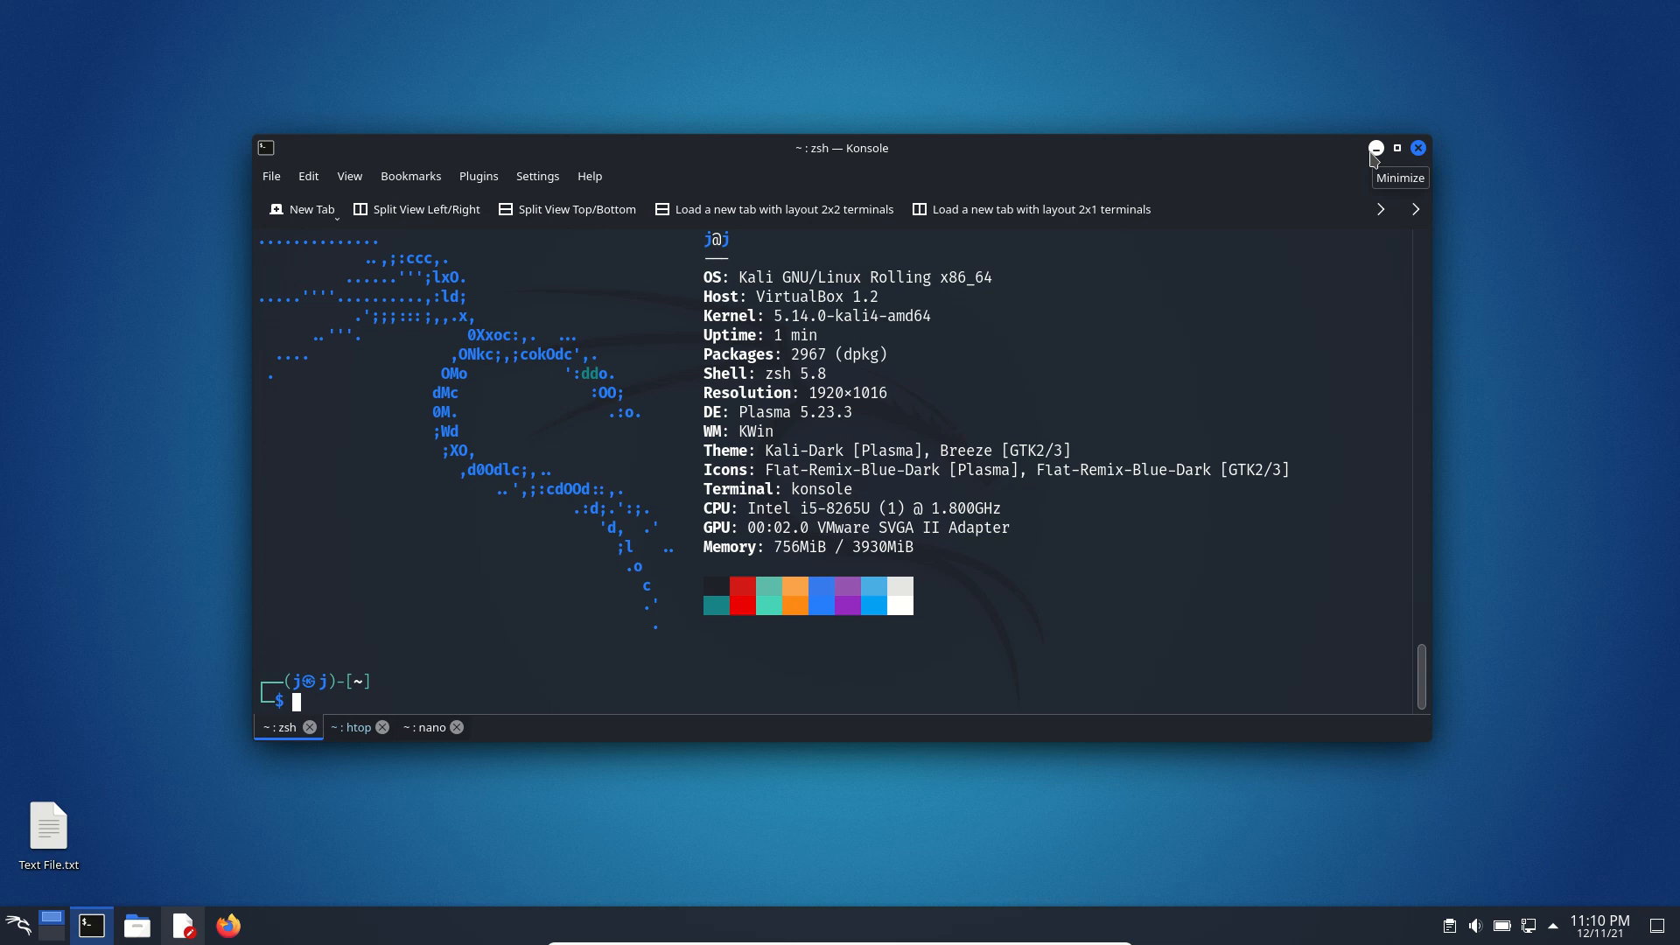
Minimise the Konsole window showing the neofetch summary to reveal the desktop
click(1376, 147)
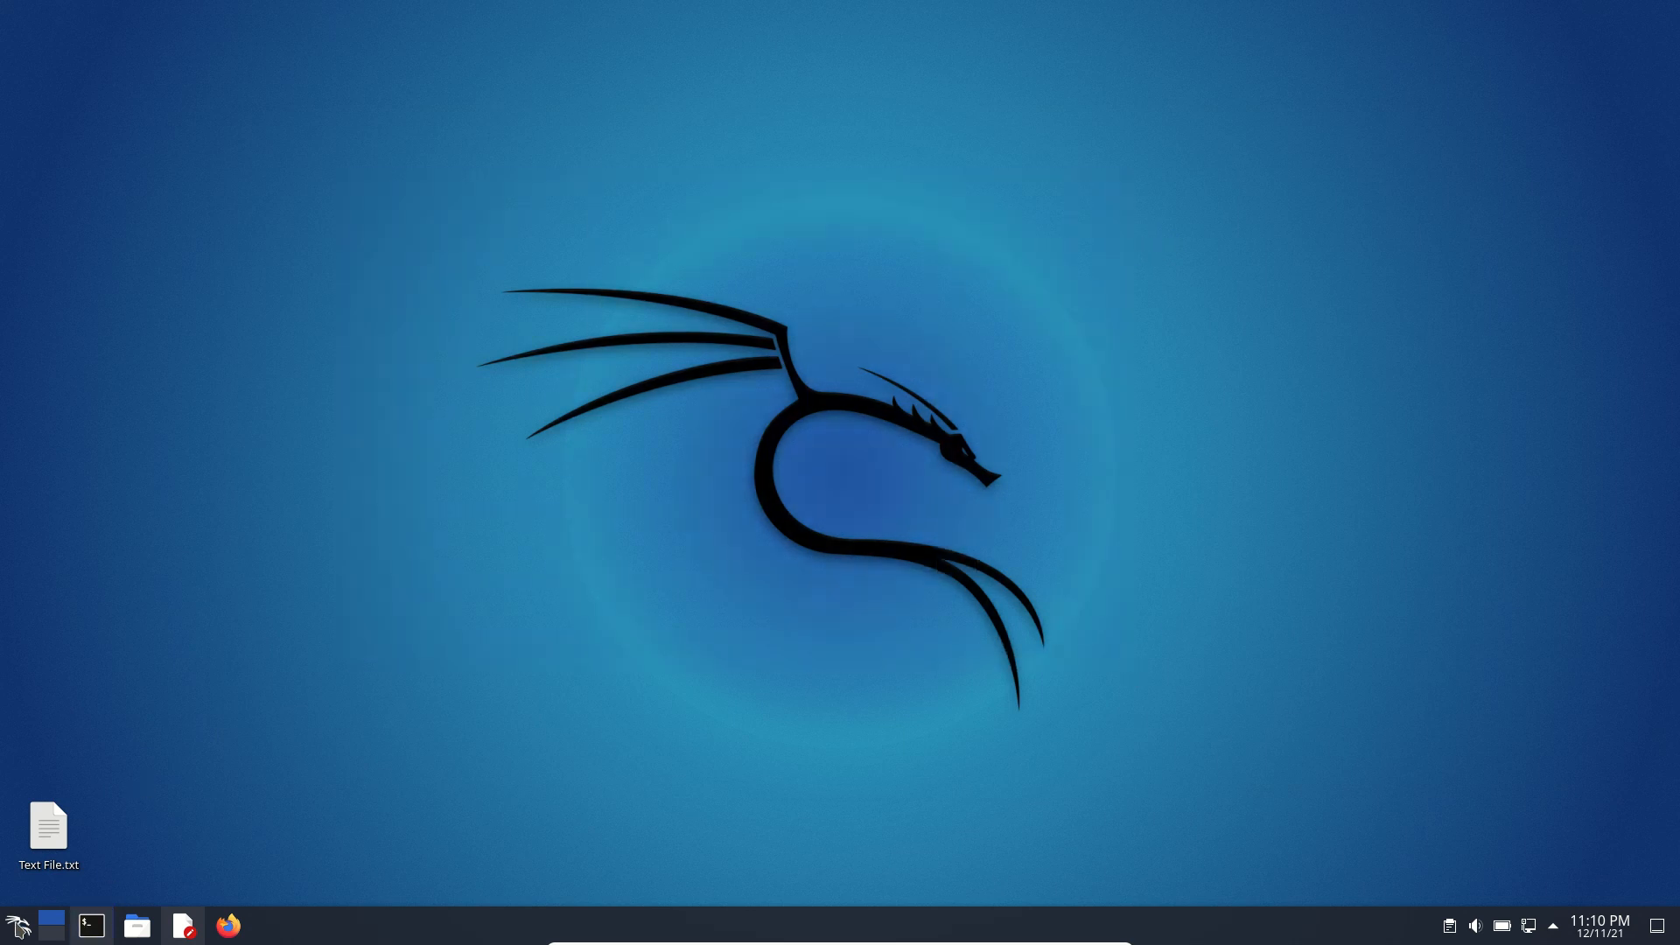
click(16, 924)
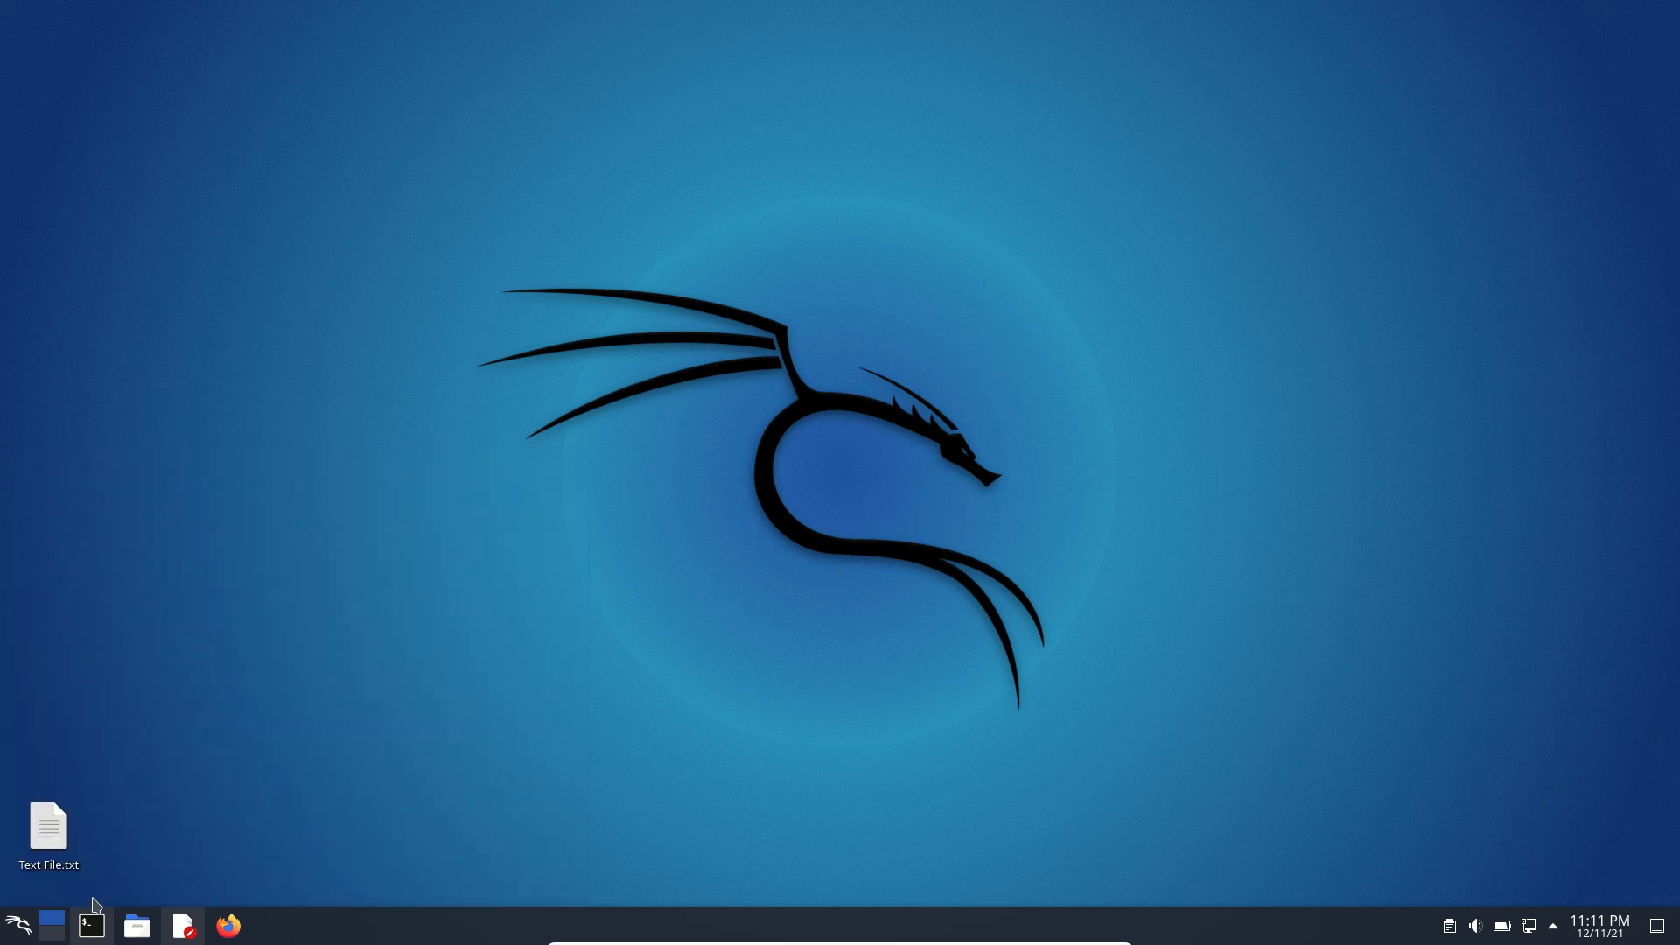
click(17, 925)
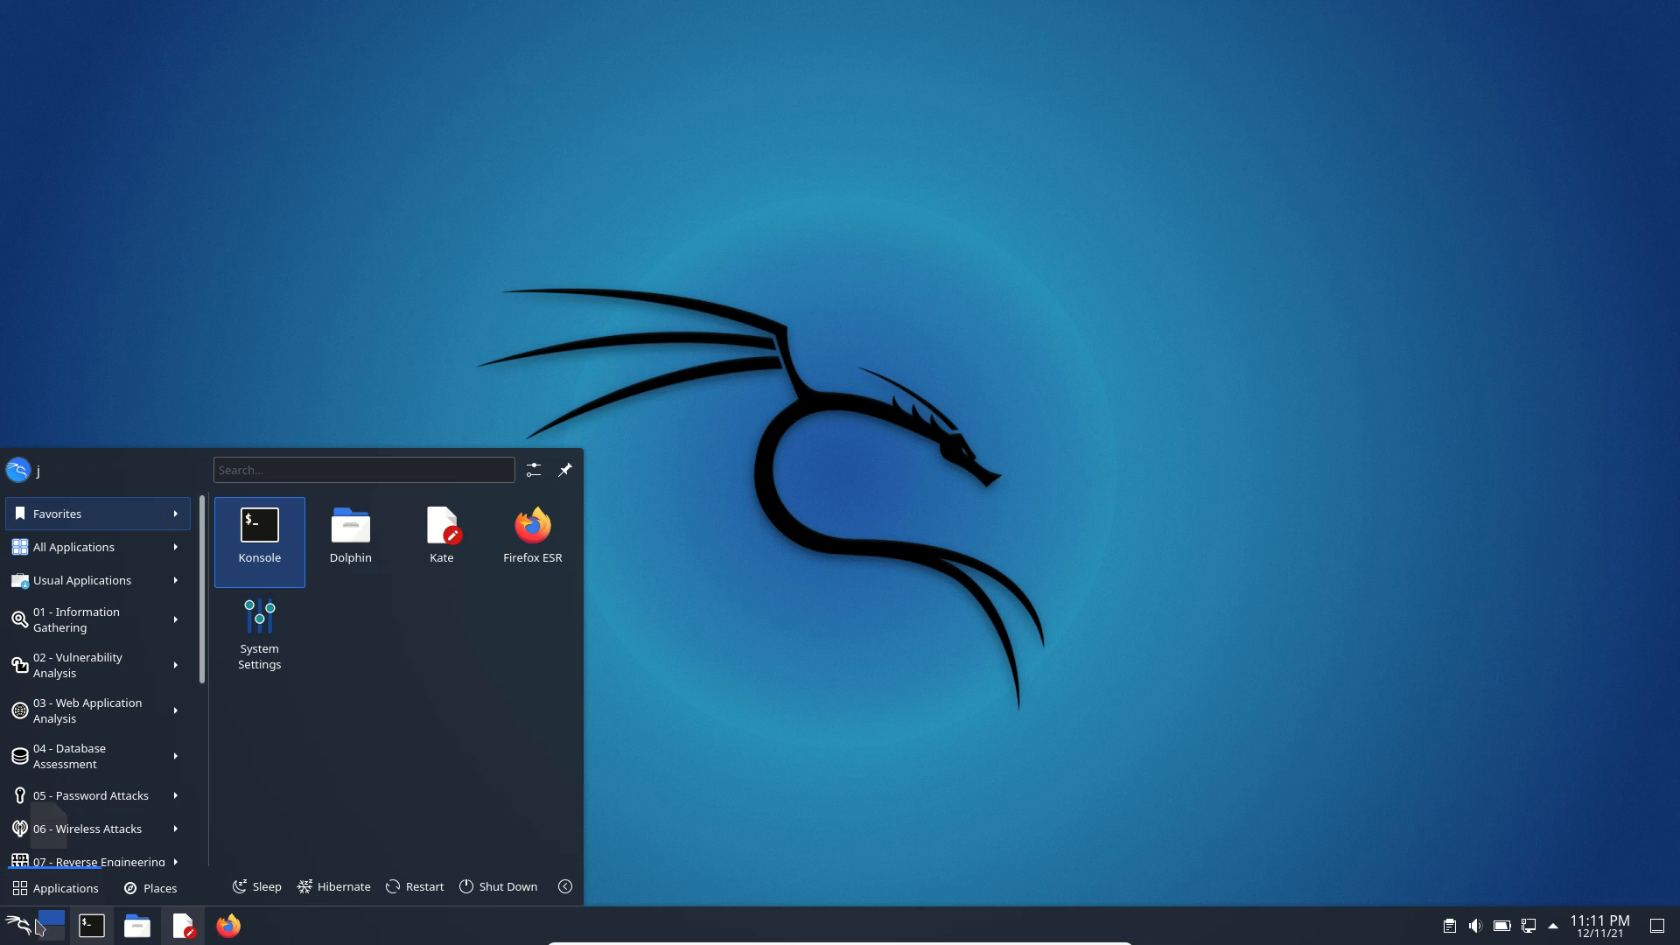
click(75, 546)
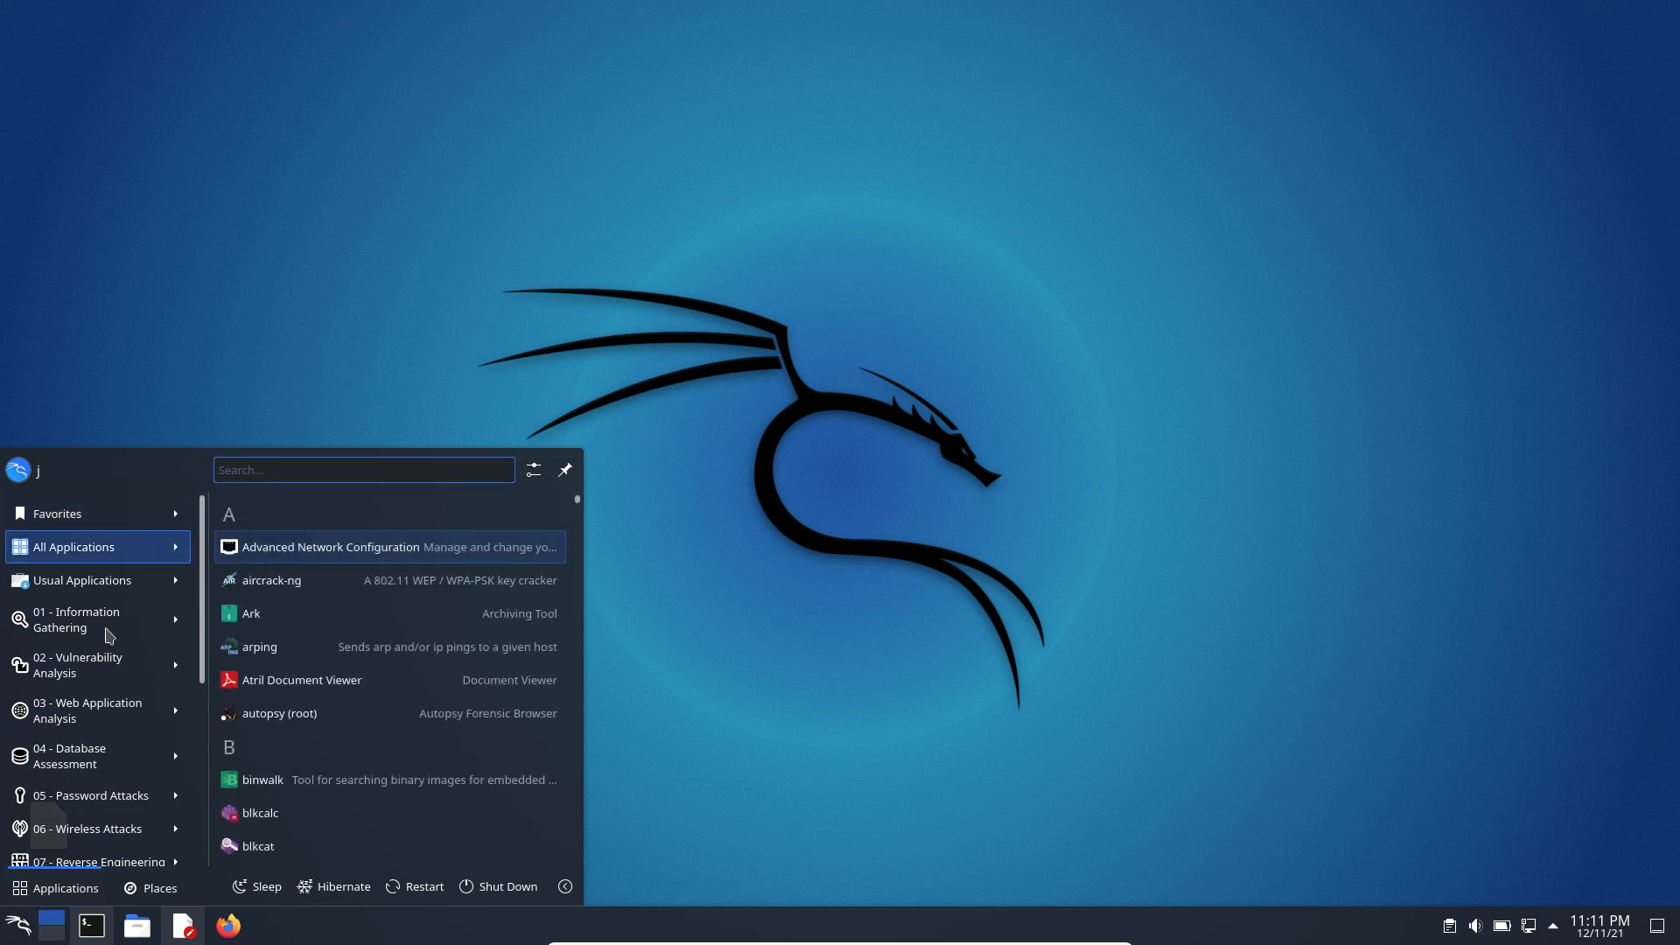
right_click(1308, 446)
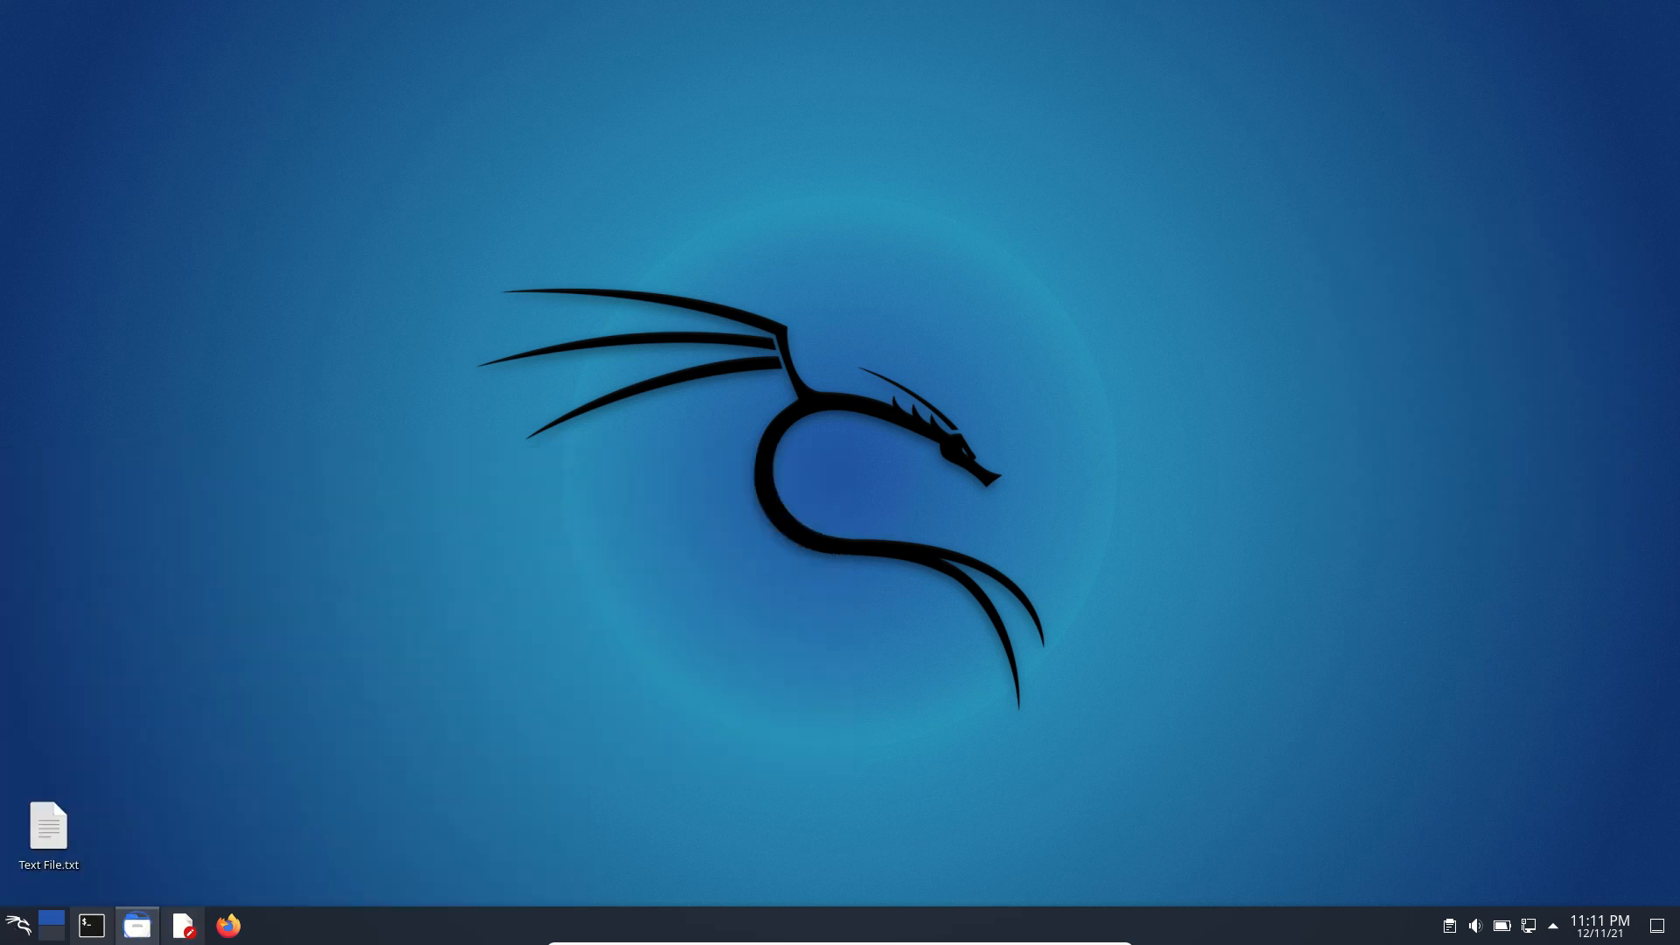
click(135, 924)
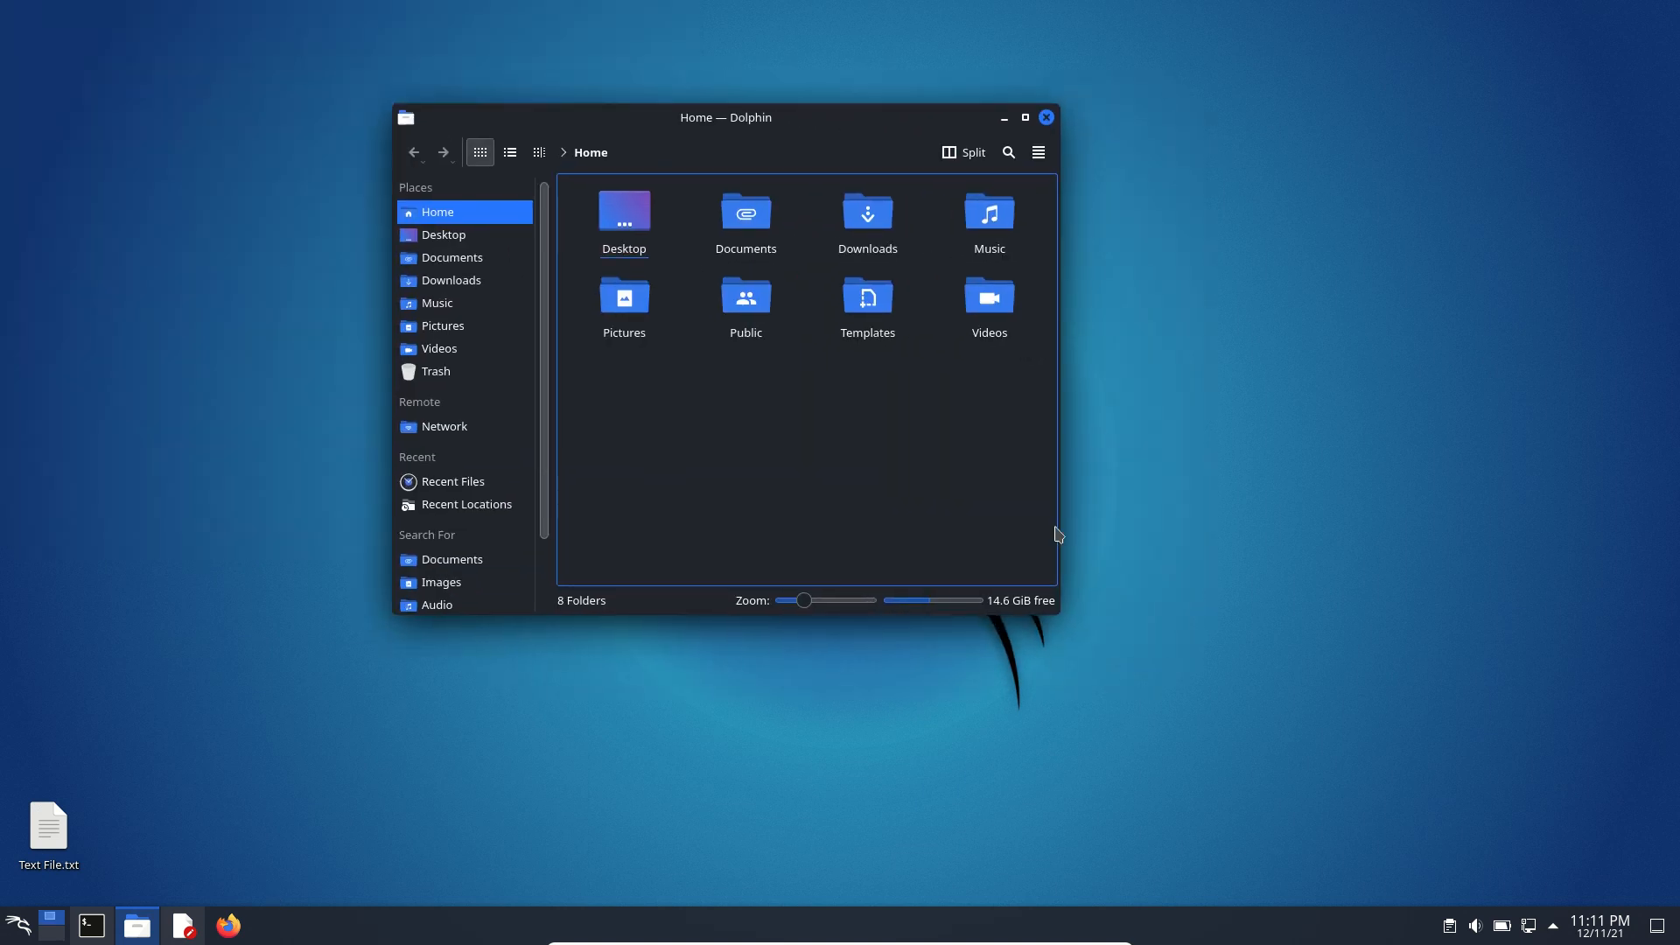
mouse_move(762, 117)
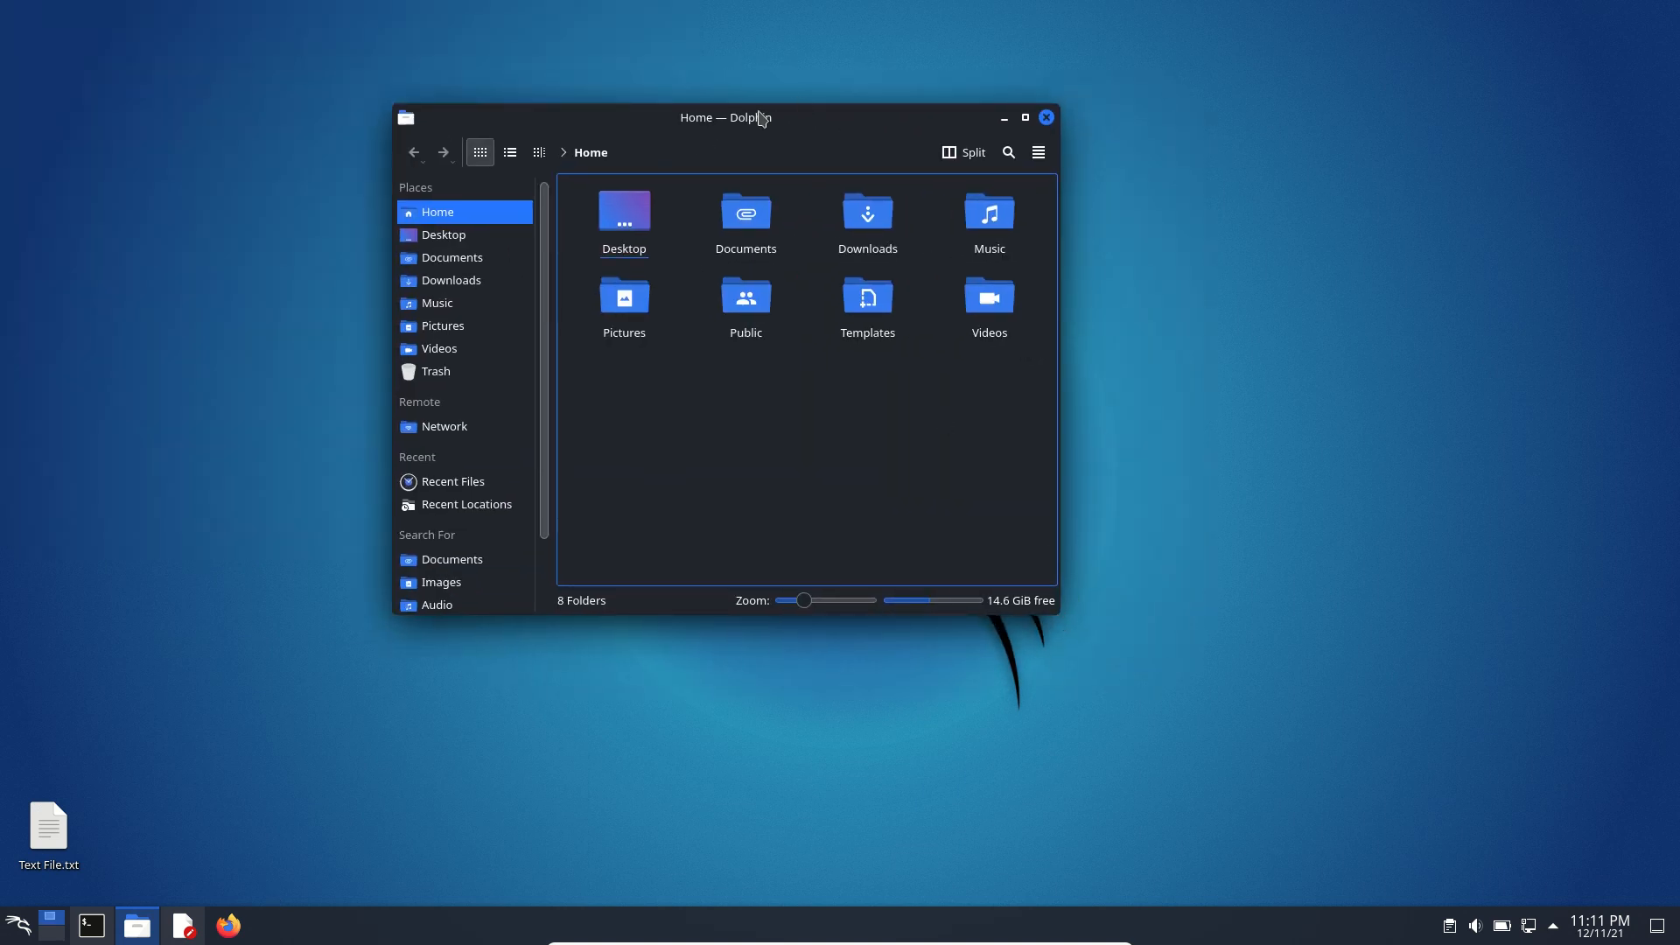
drag(756, 117, 781, 161)
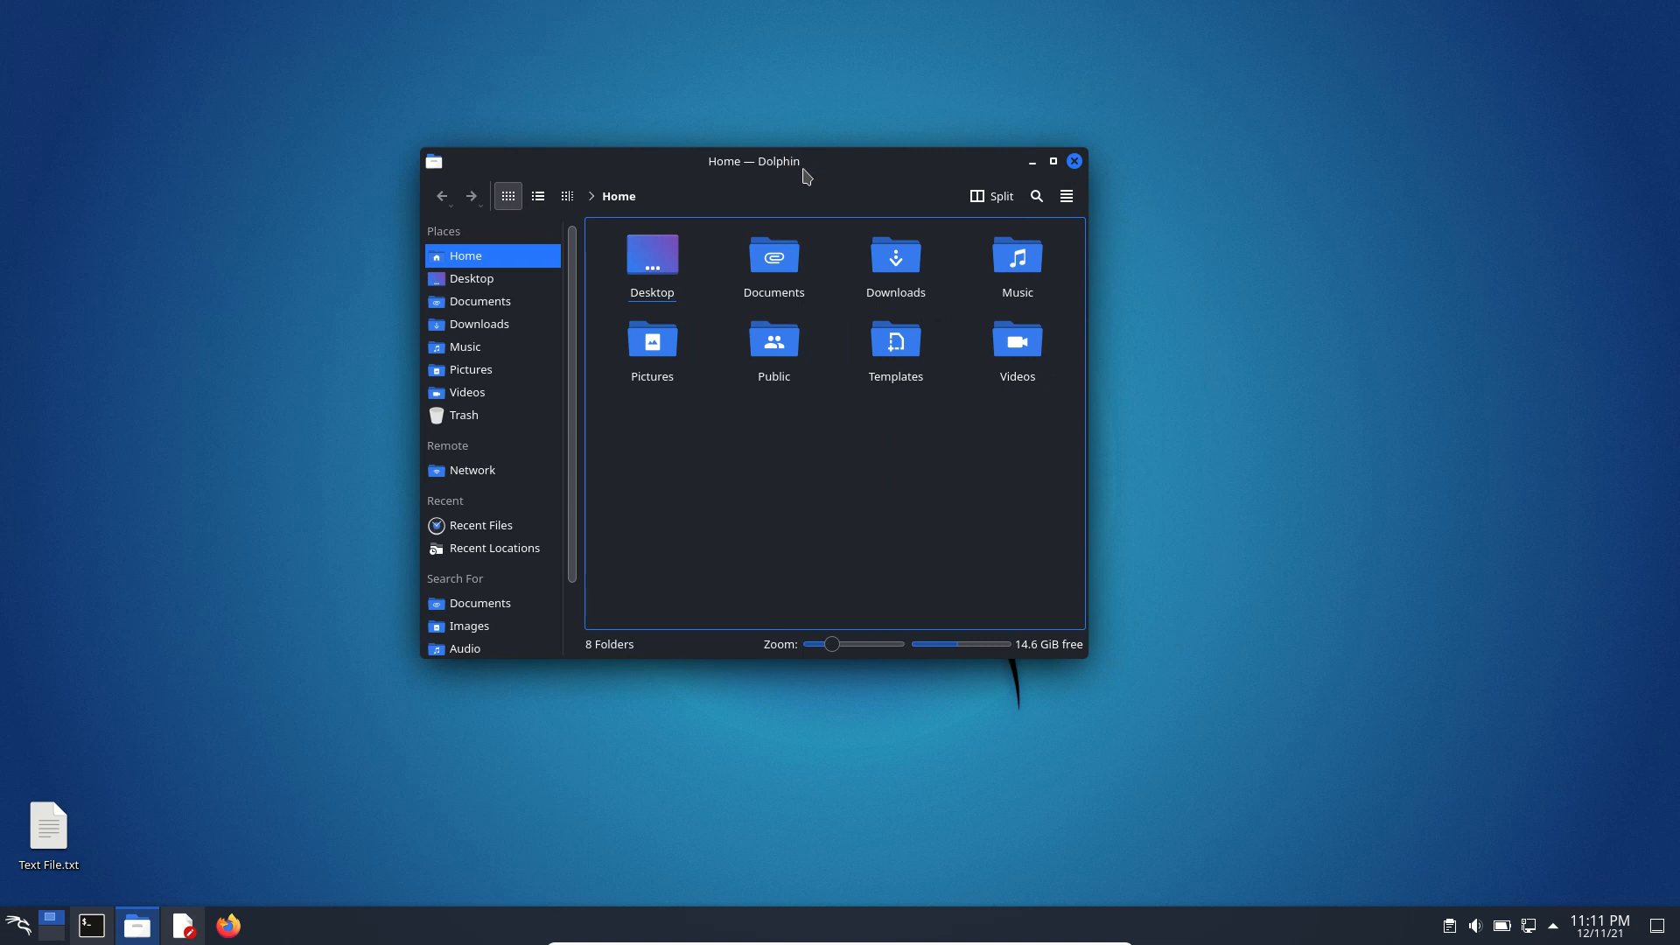
drag(753, 161, 578, 126)
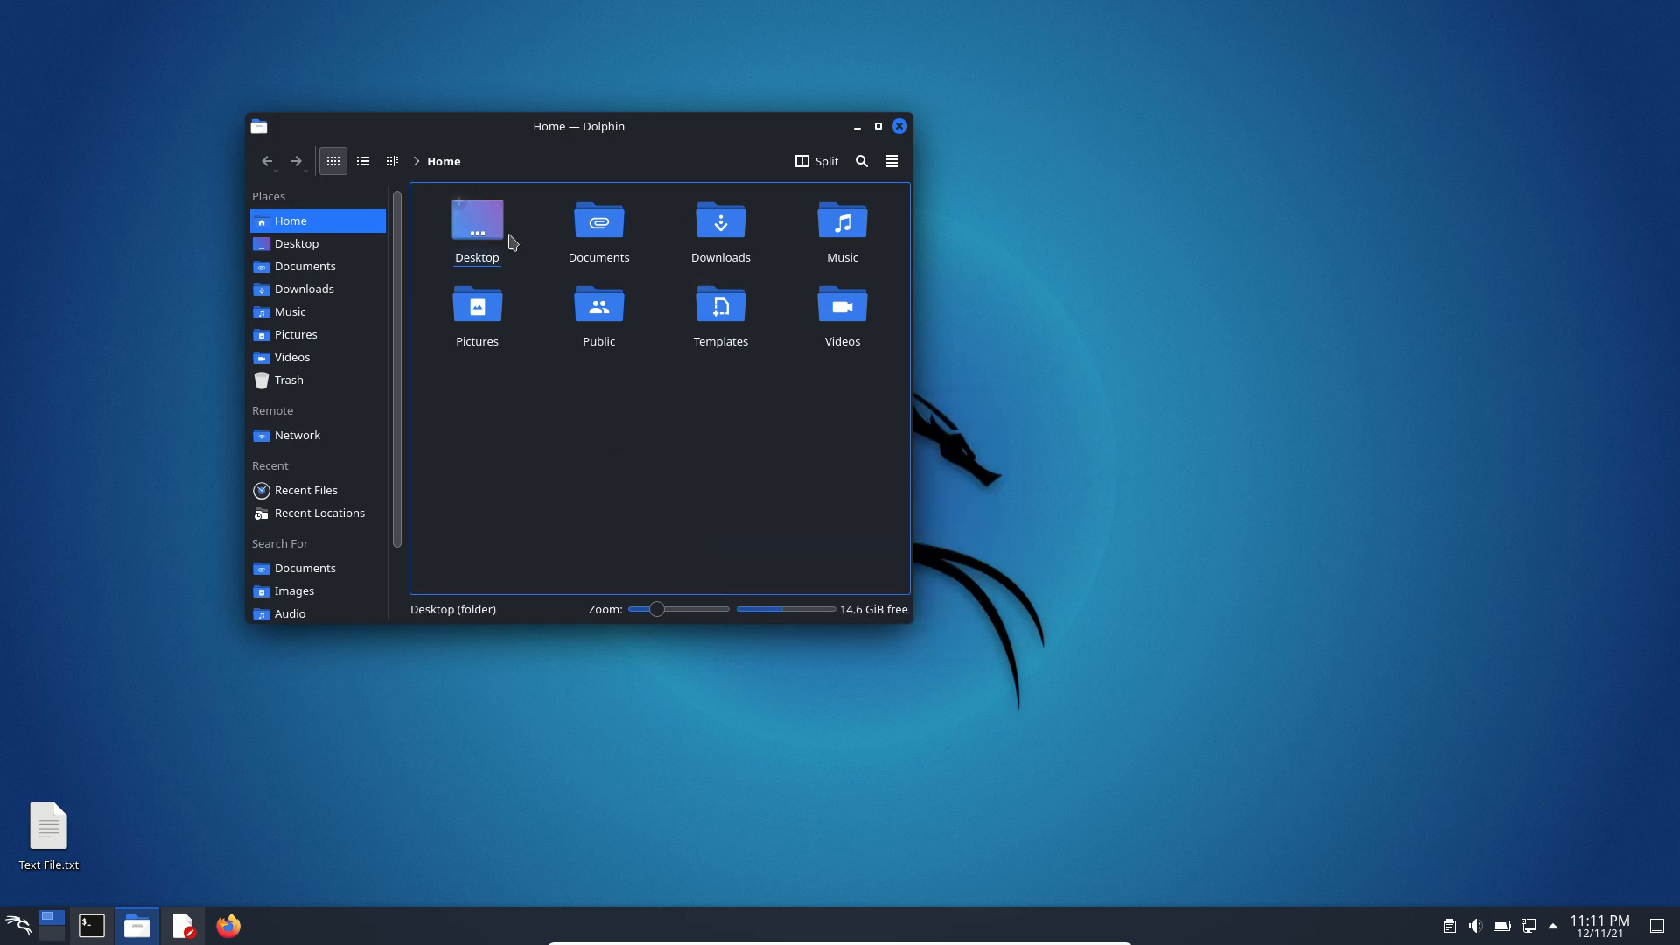
click(898, 126)
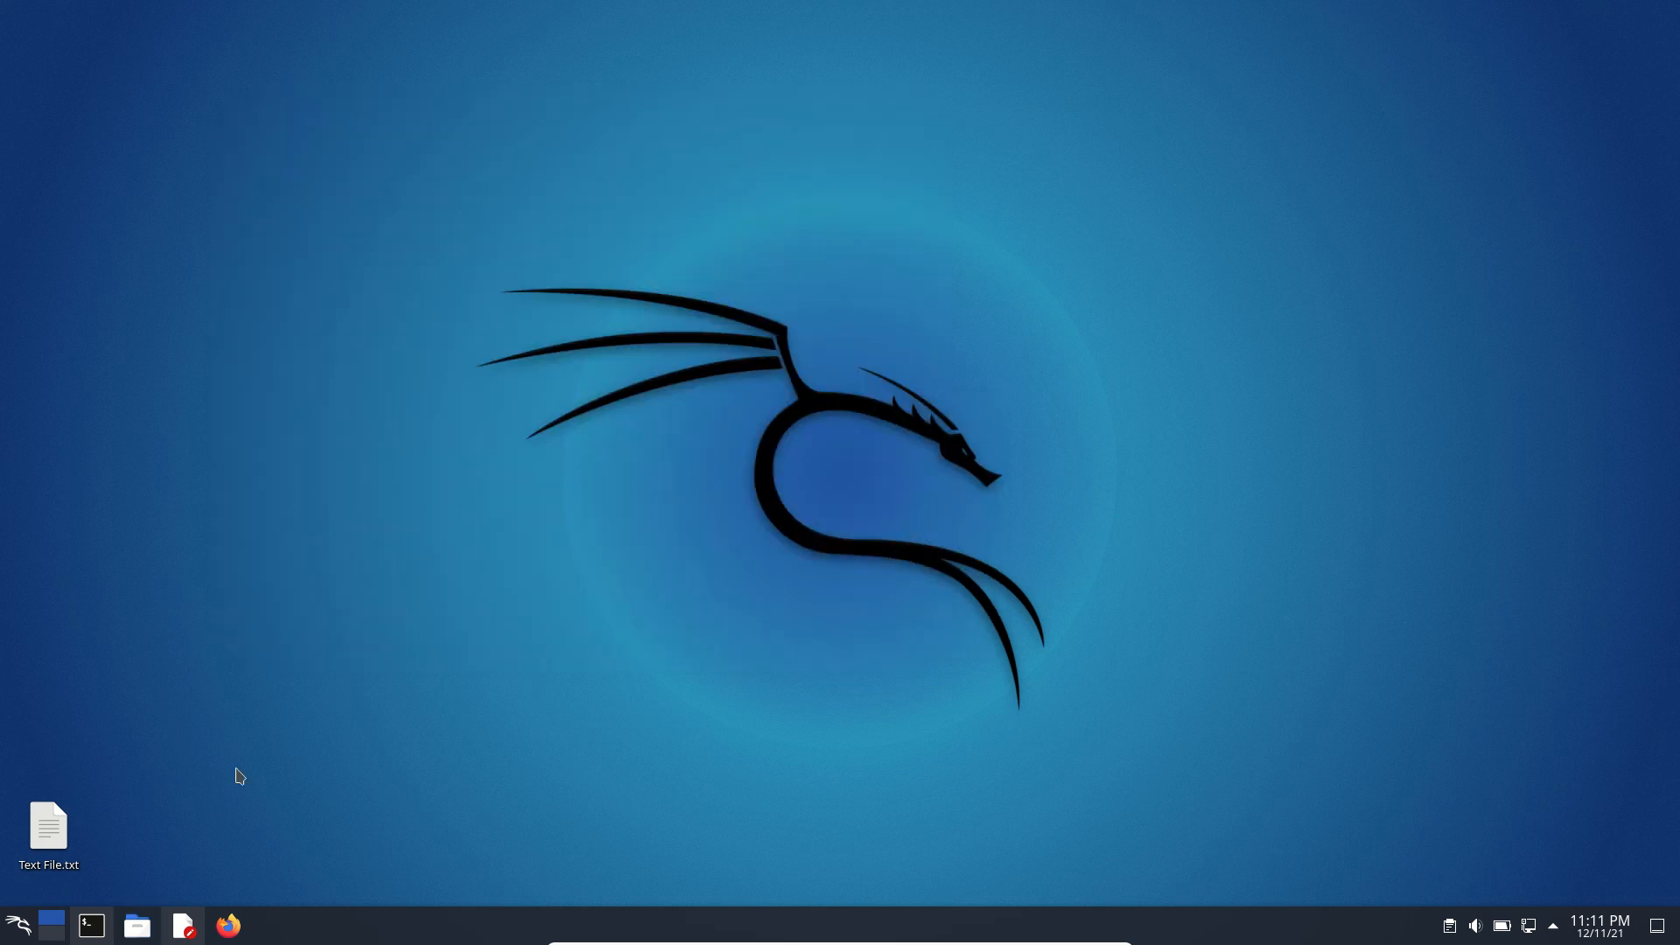
Browse the launcher's favourites, all applications, Information Gathering and Forensics categories, then close it
click(15, 924)
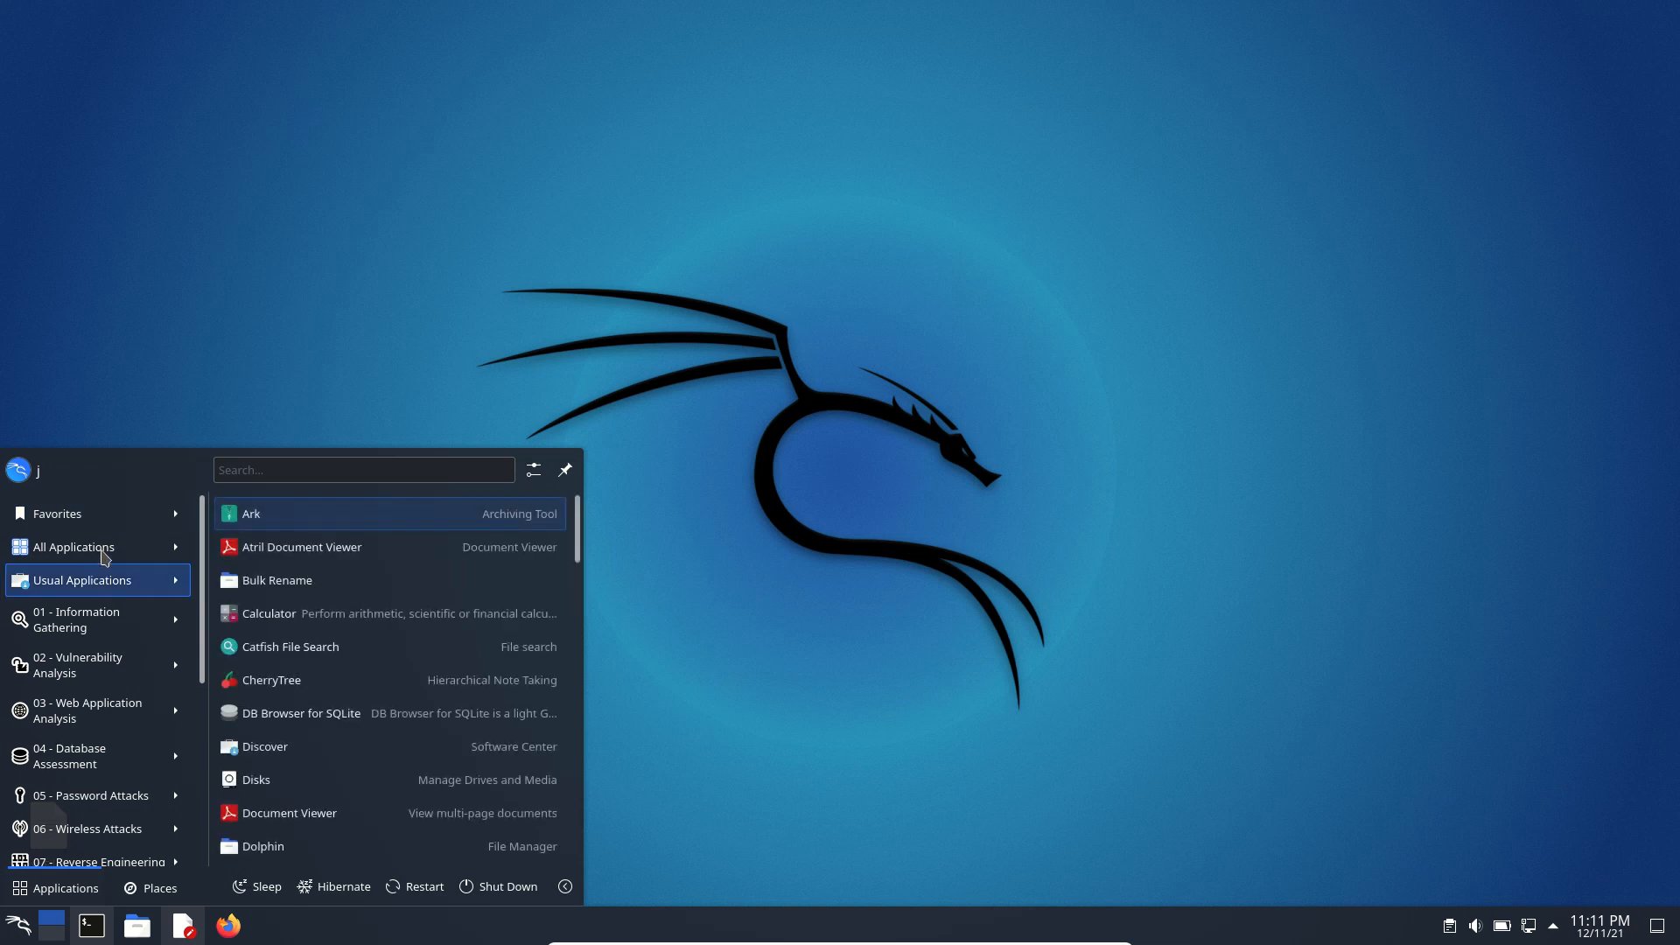
click(56, 513)
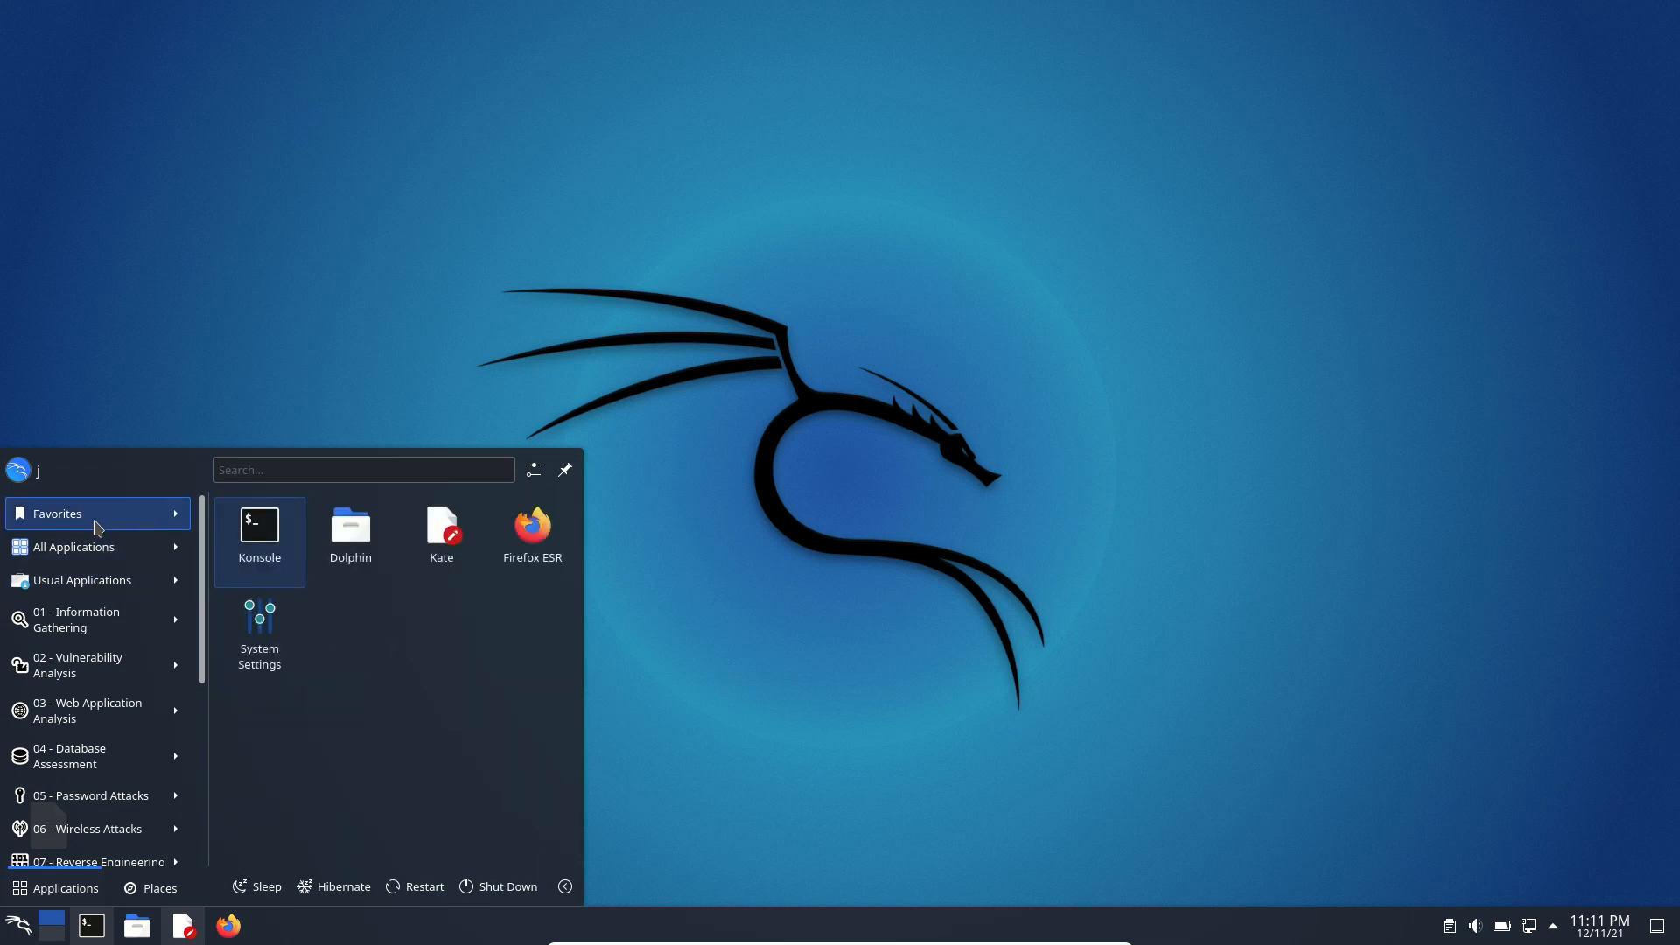
click(72, 546)
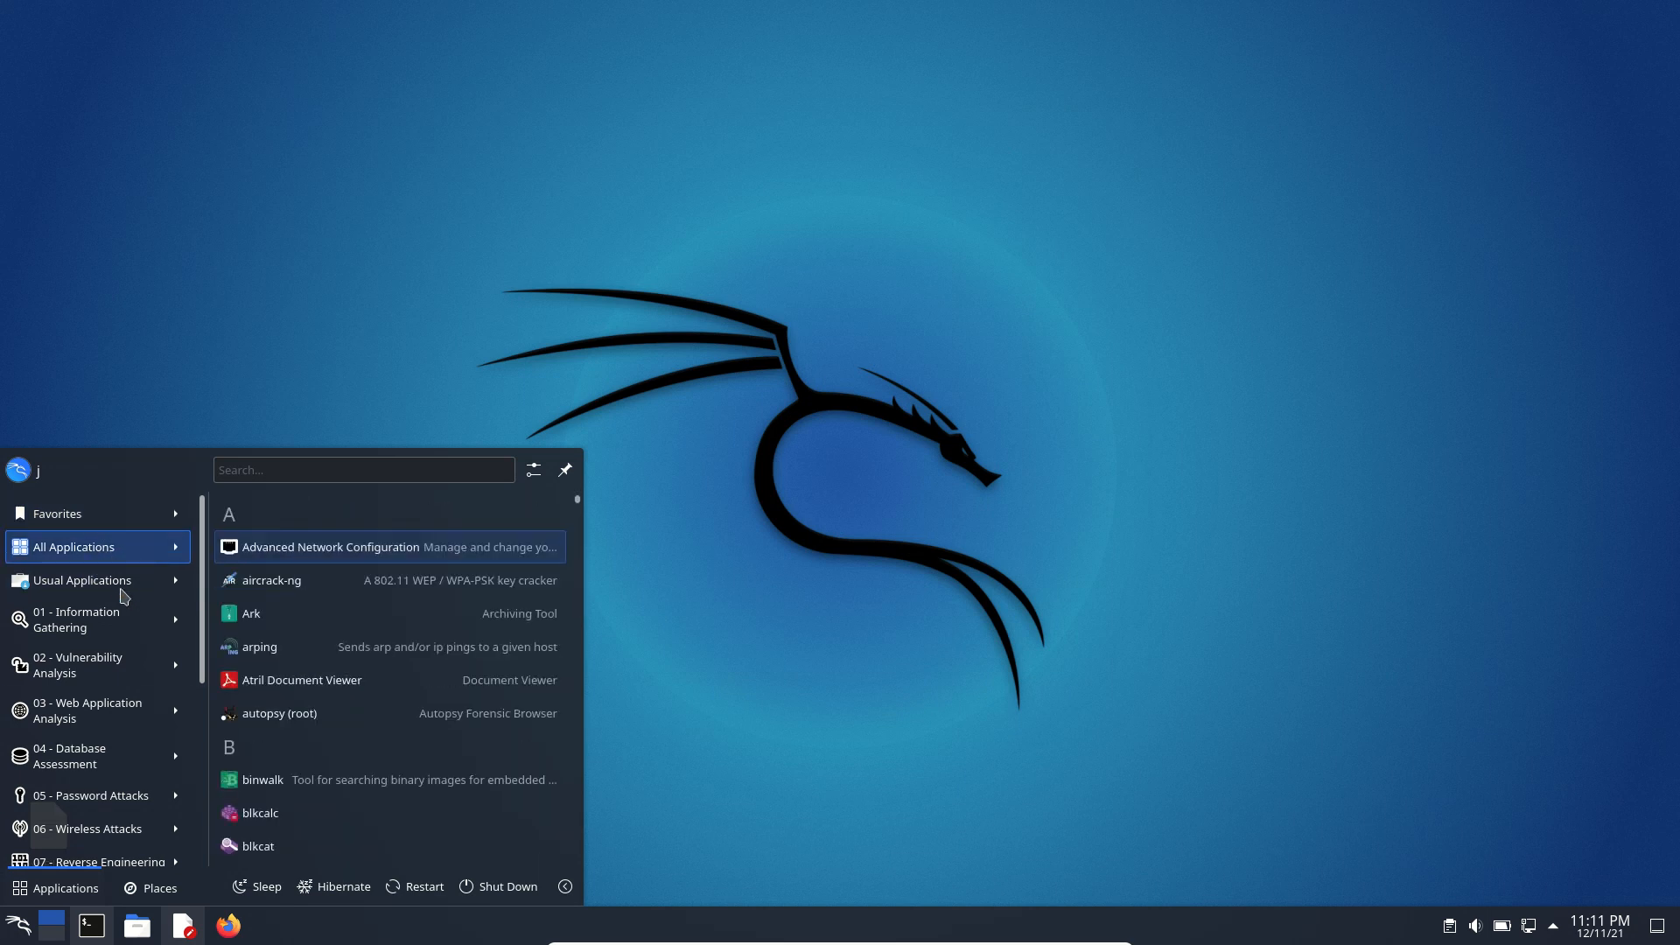
click(85, 619)
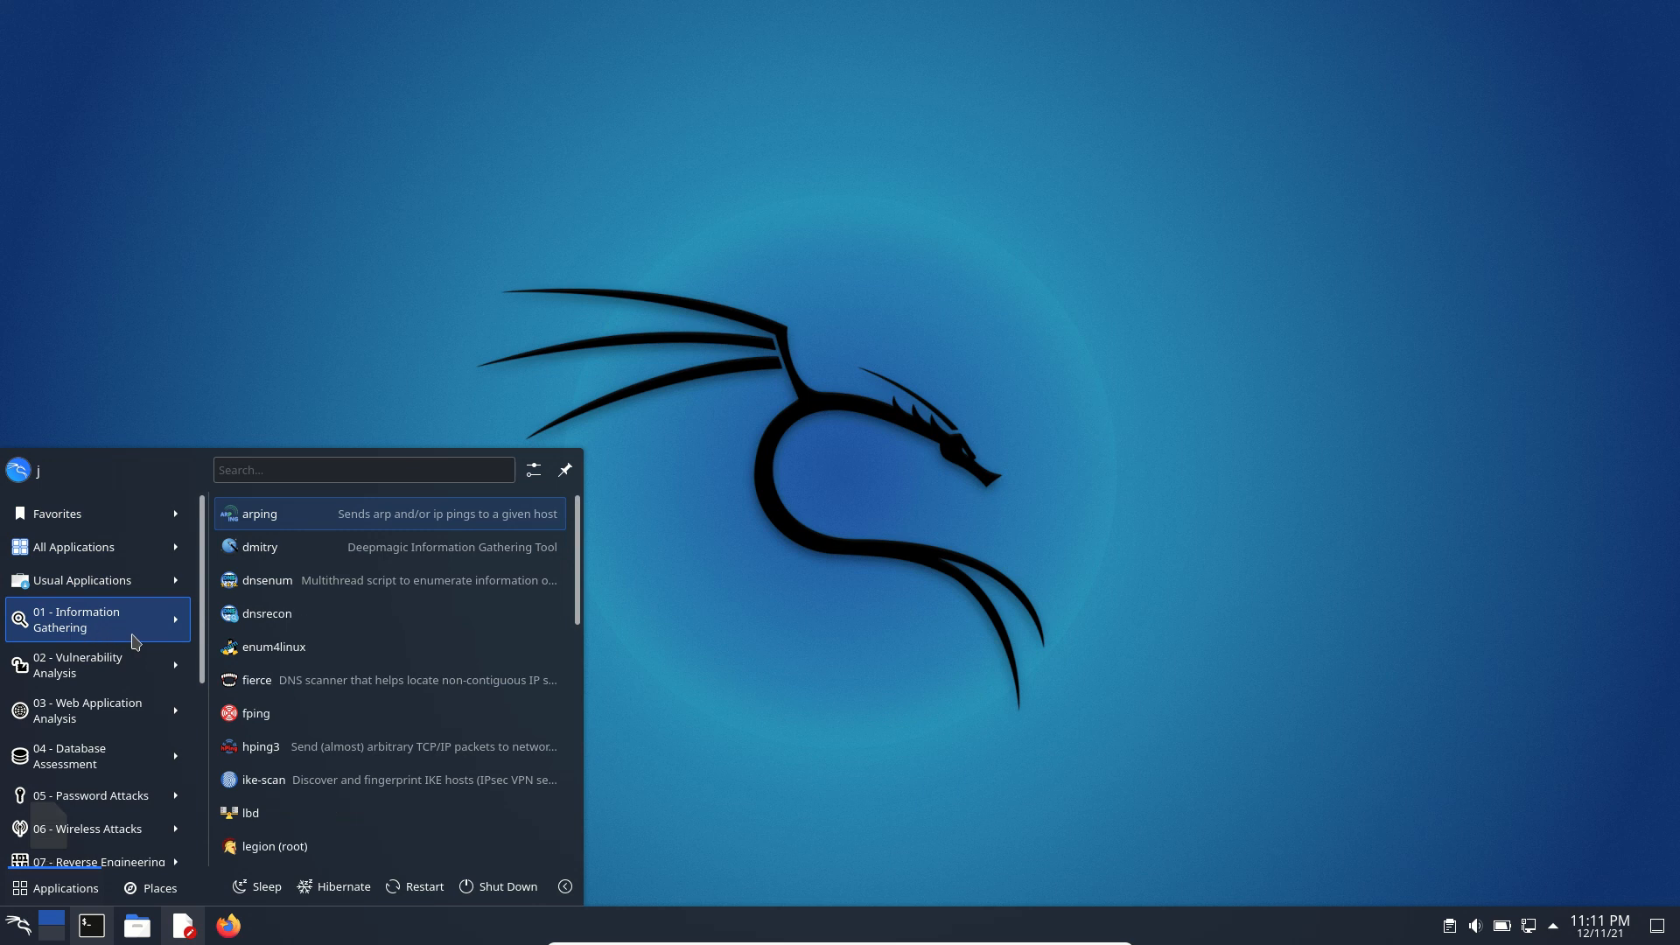
mouse_move(82, 637)
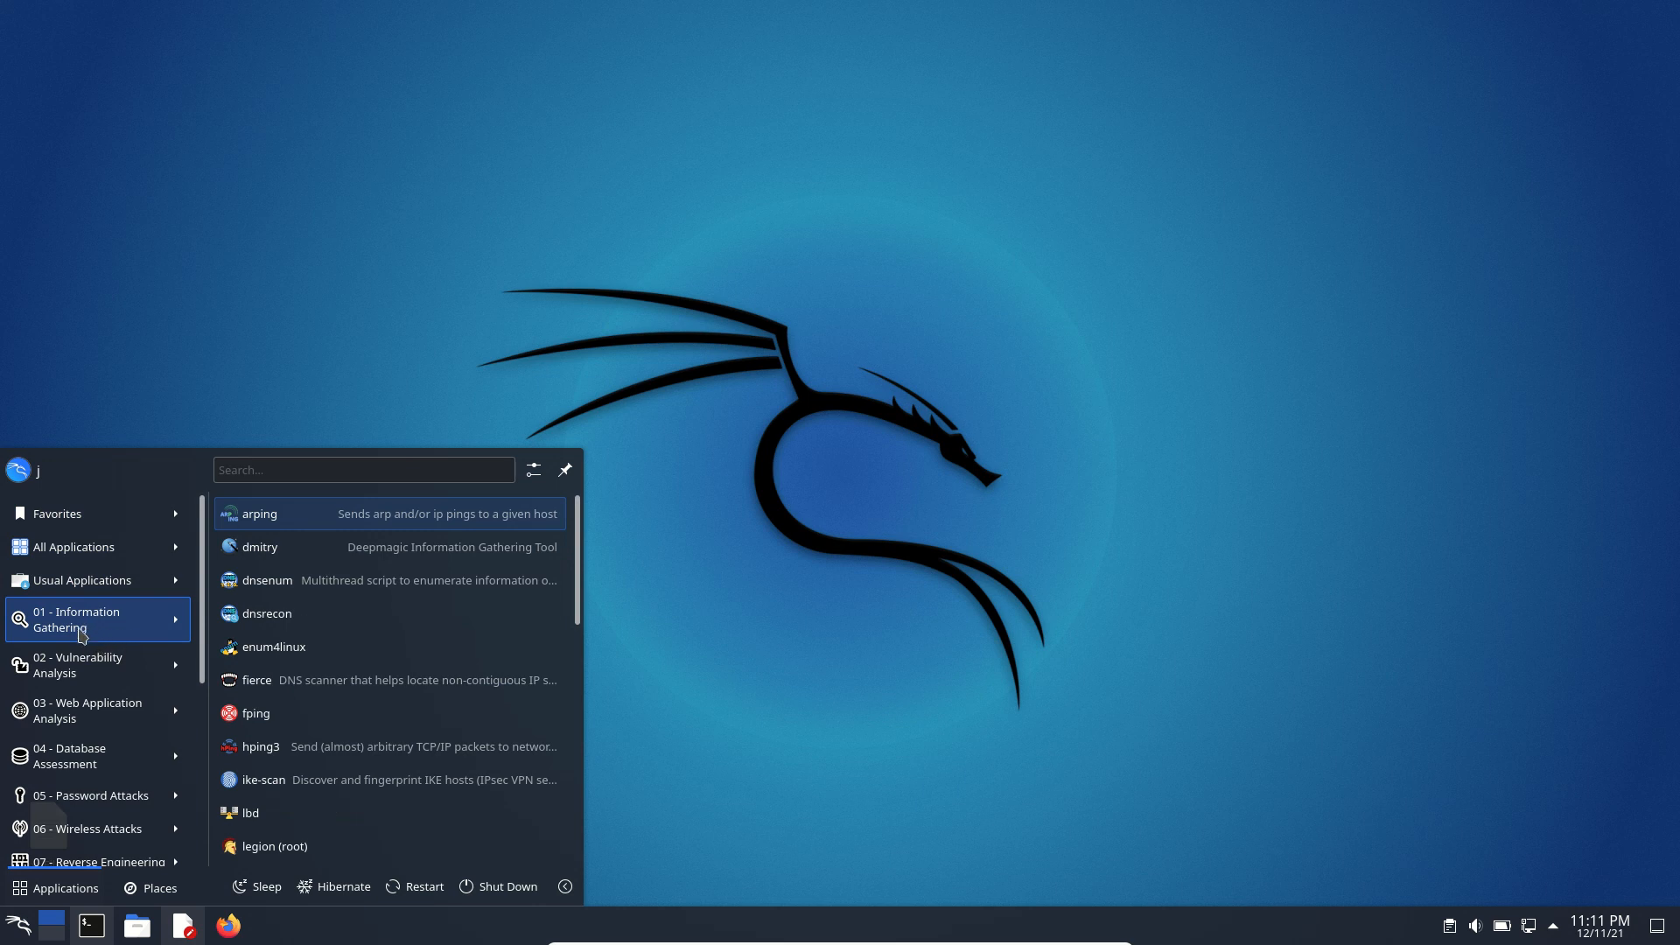
mouse_move(115, 656)
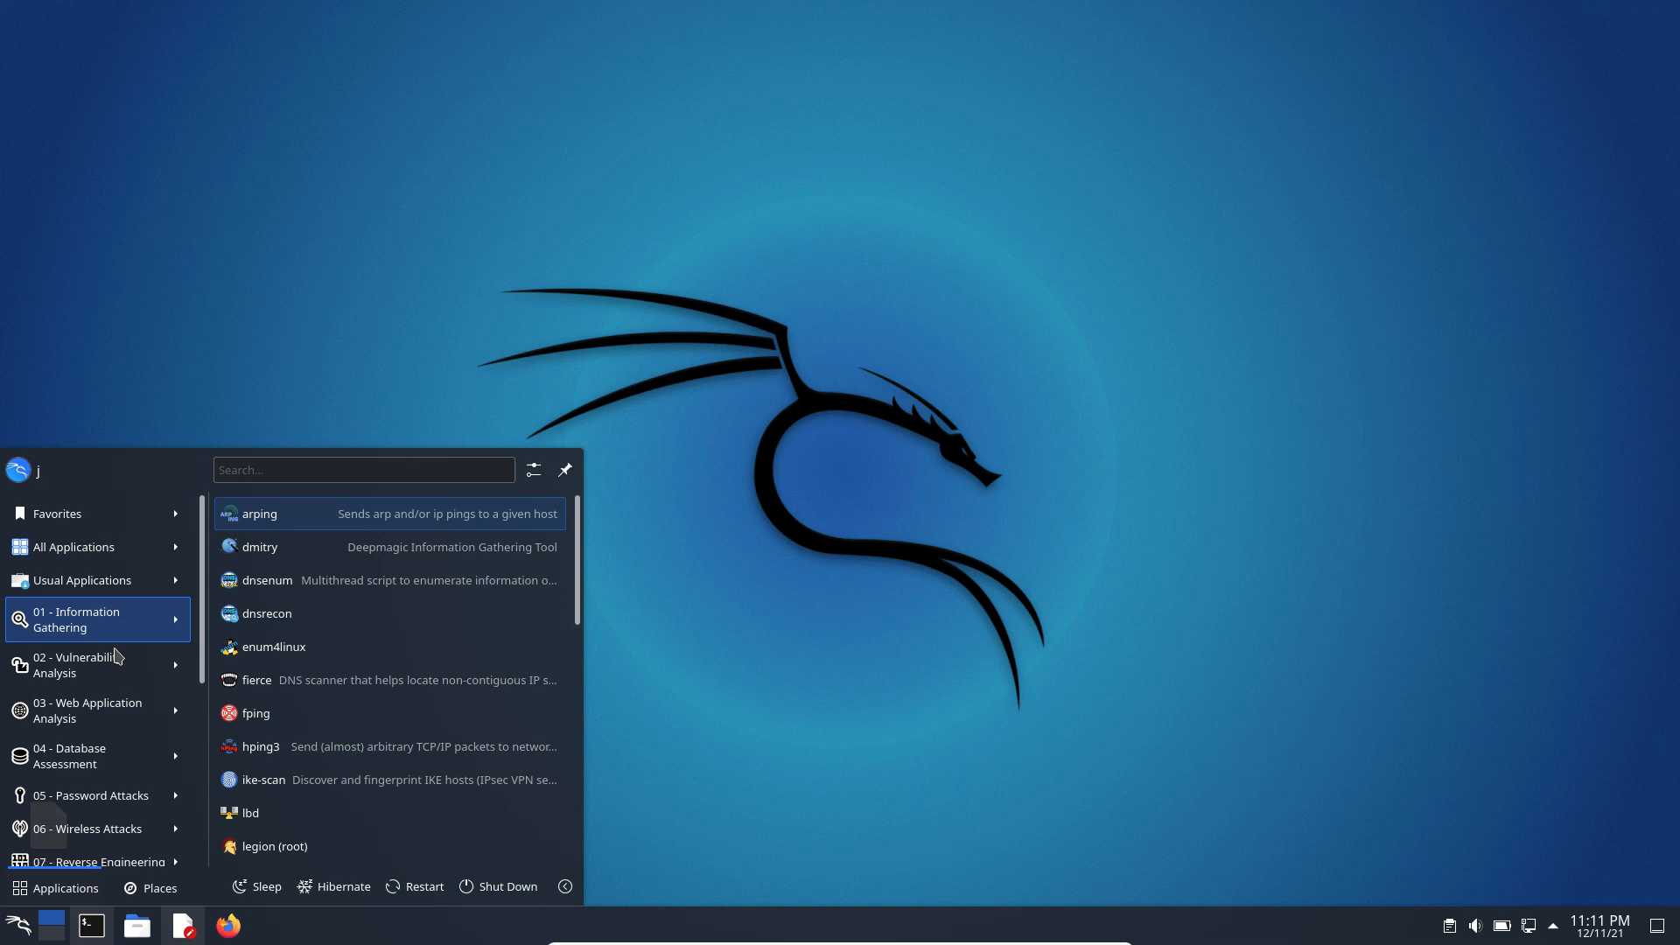
mouse_move(100, 635)
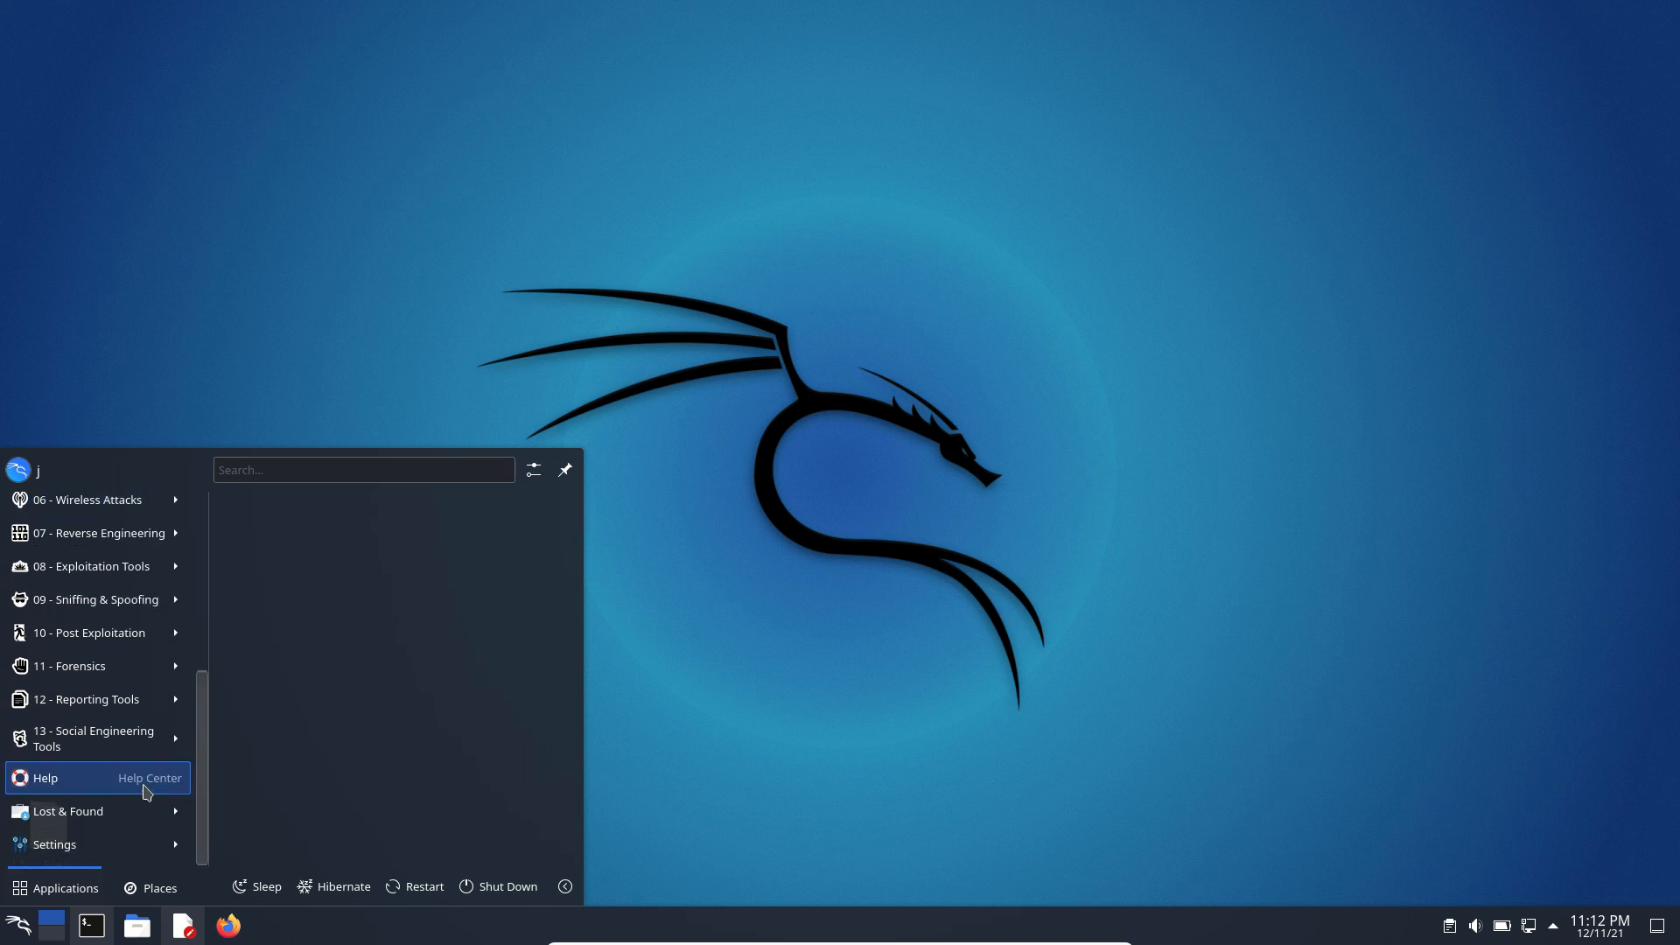
mouse_move(96, 739)
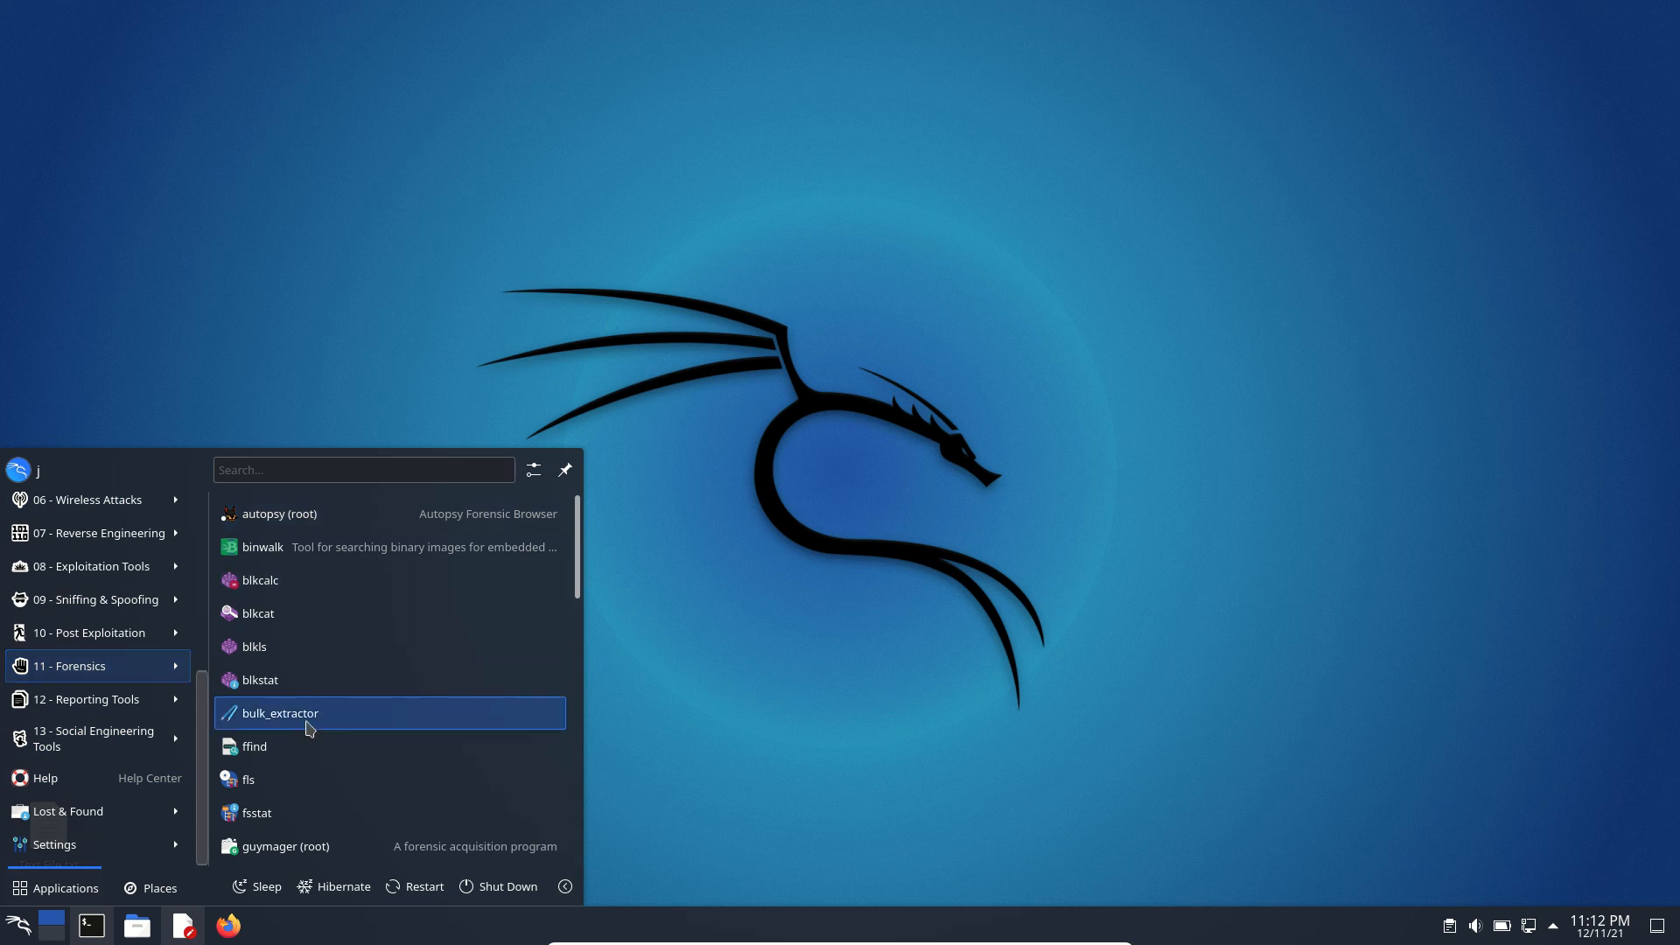
click(89, 632)
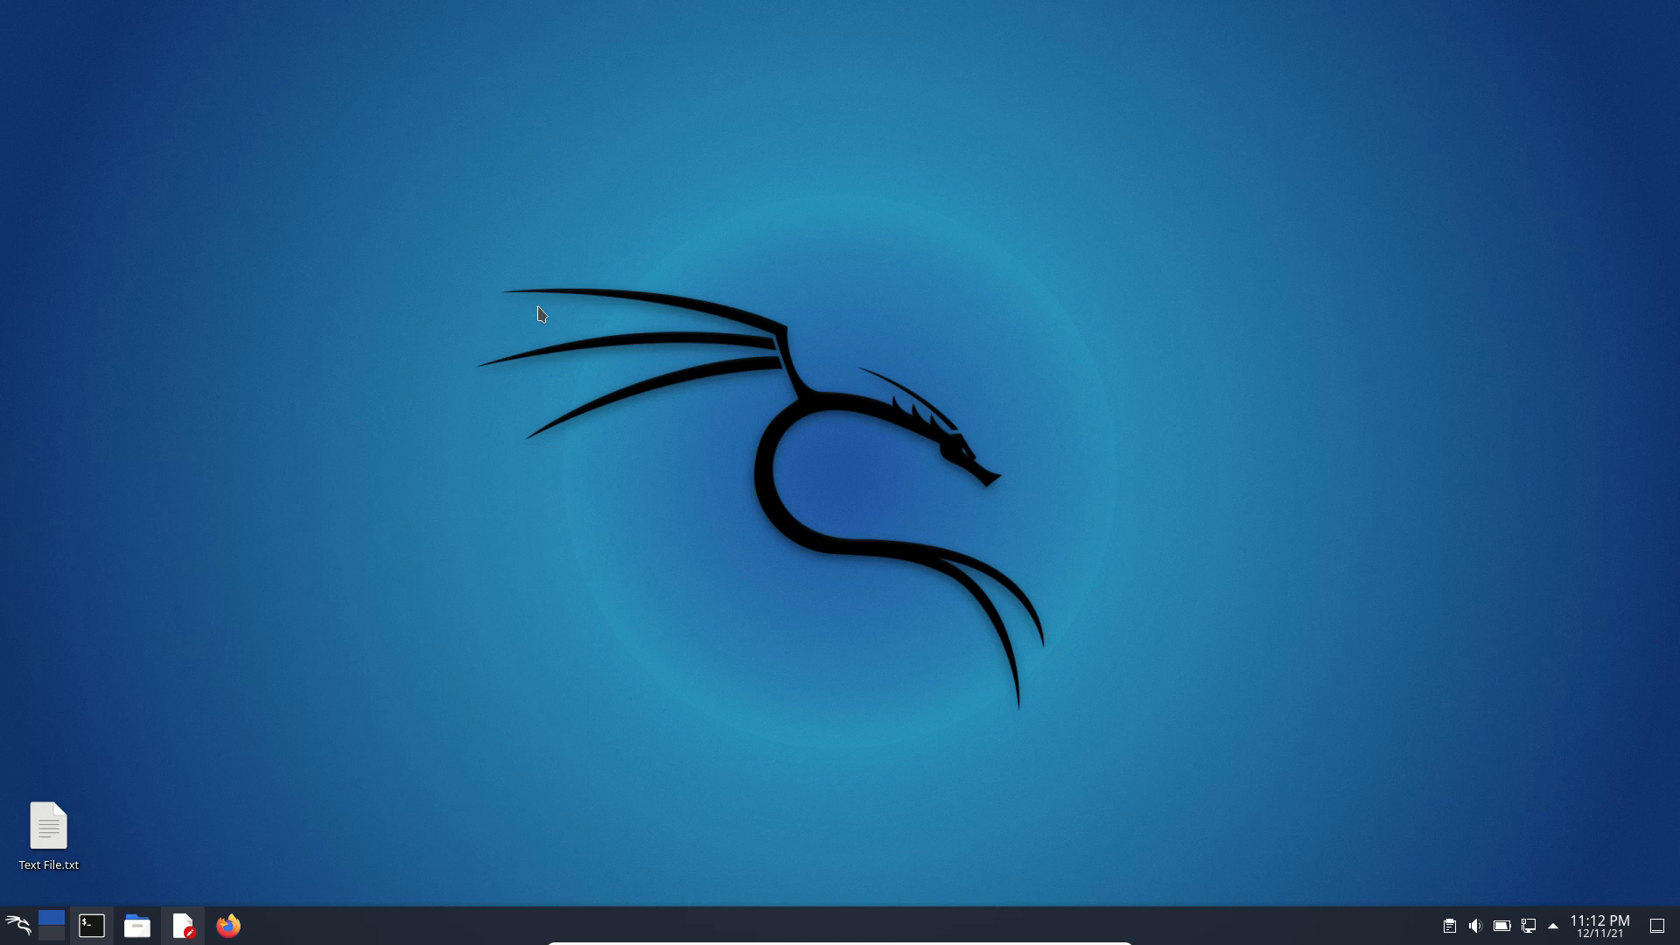
mouse_move(12, 939)
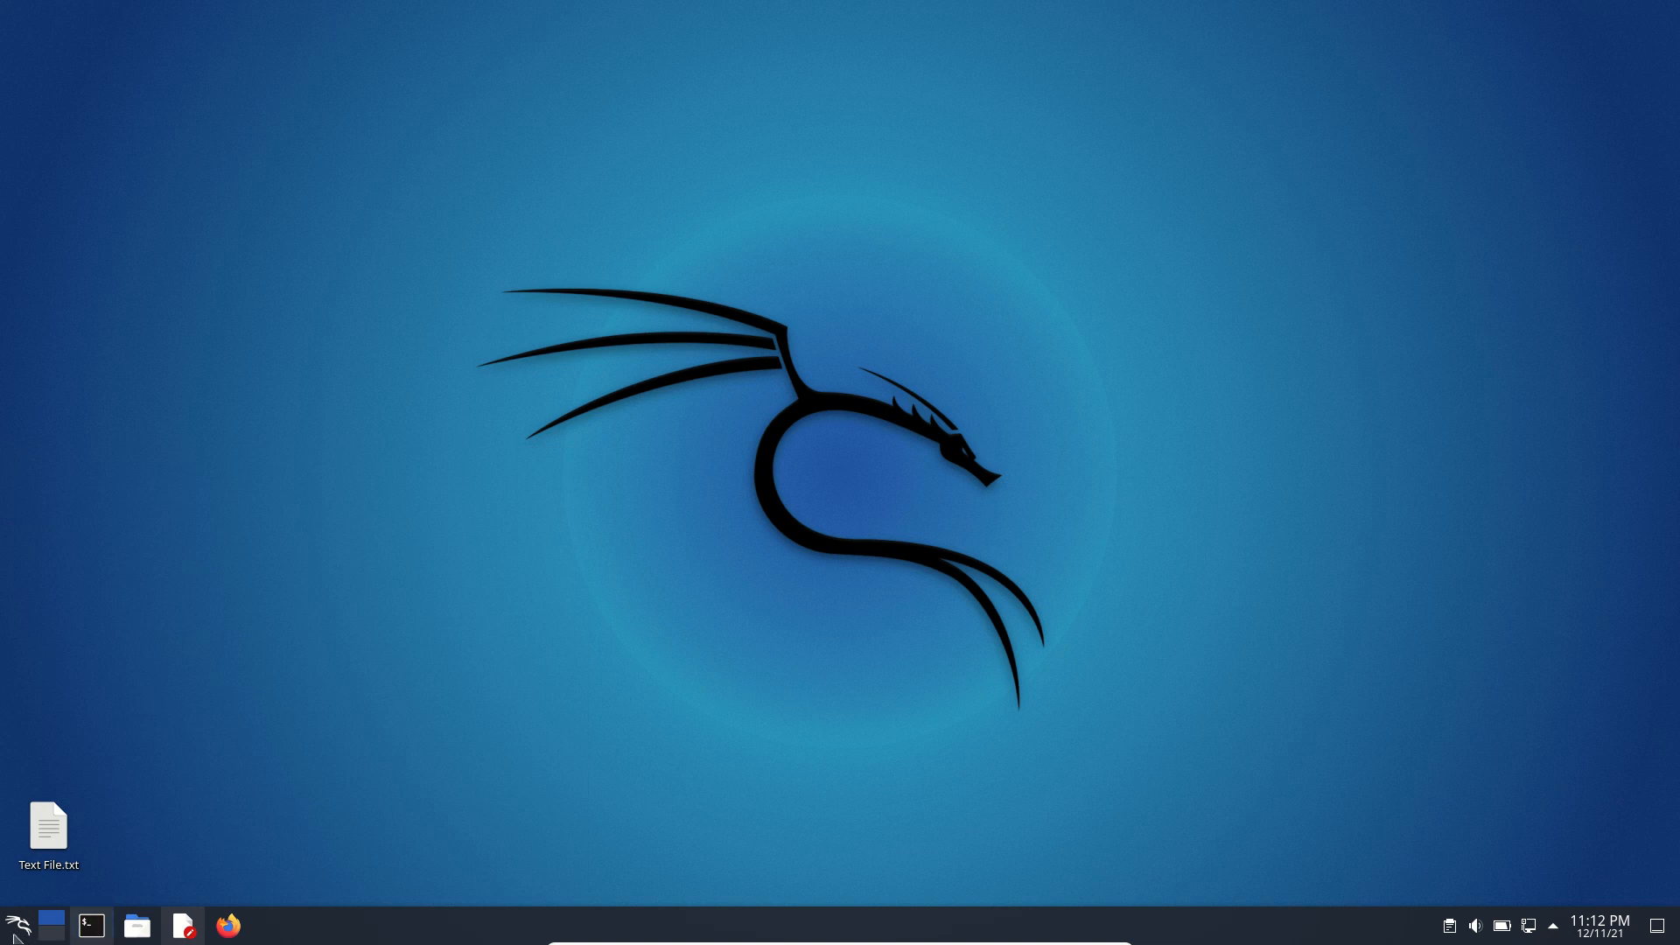
click(15, 925)
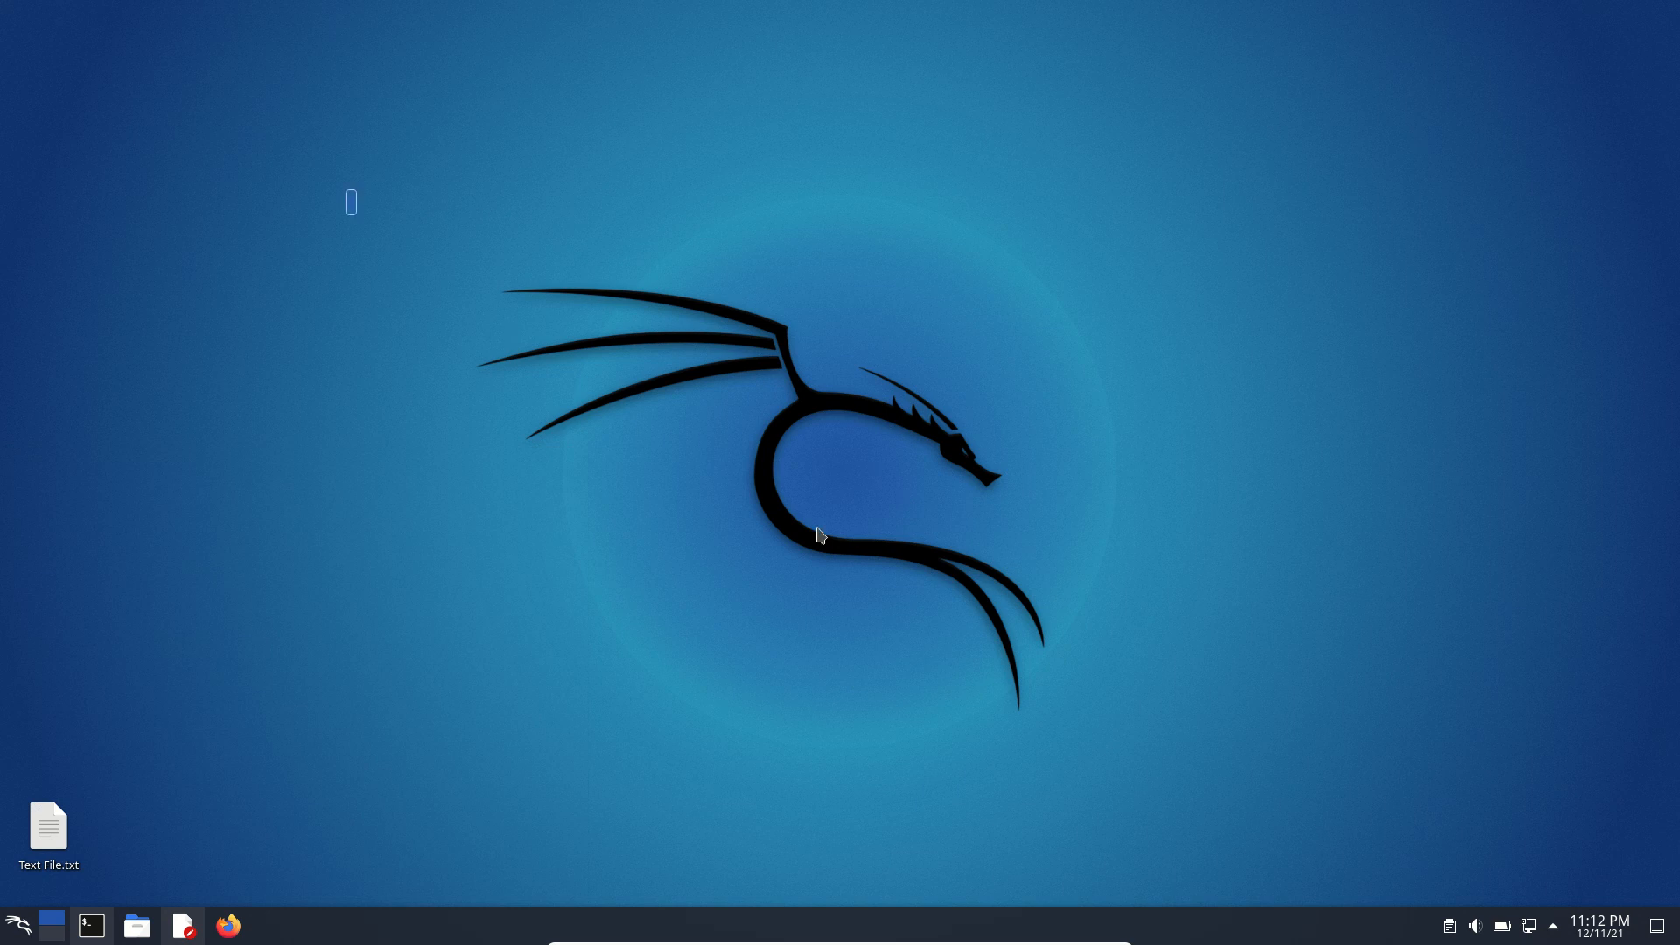
mouse_move(1124, 734)
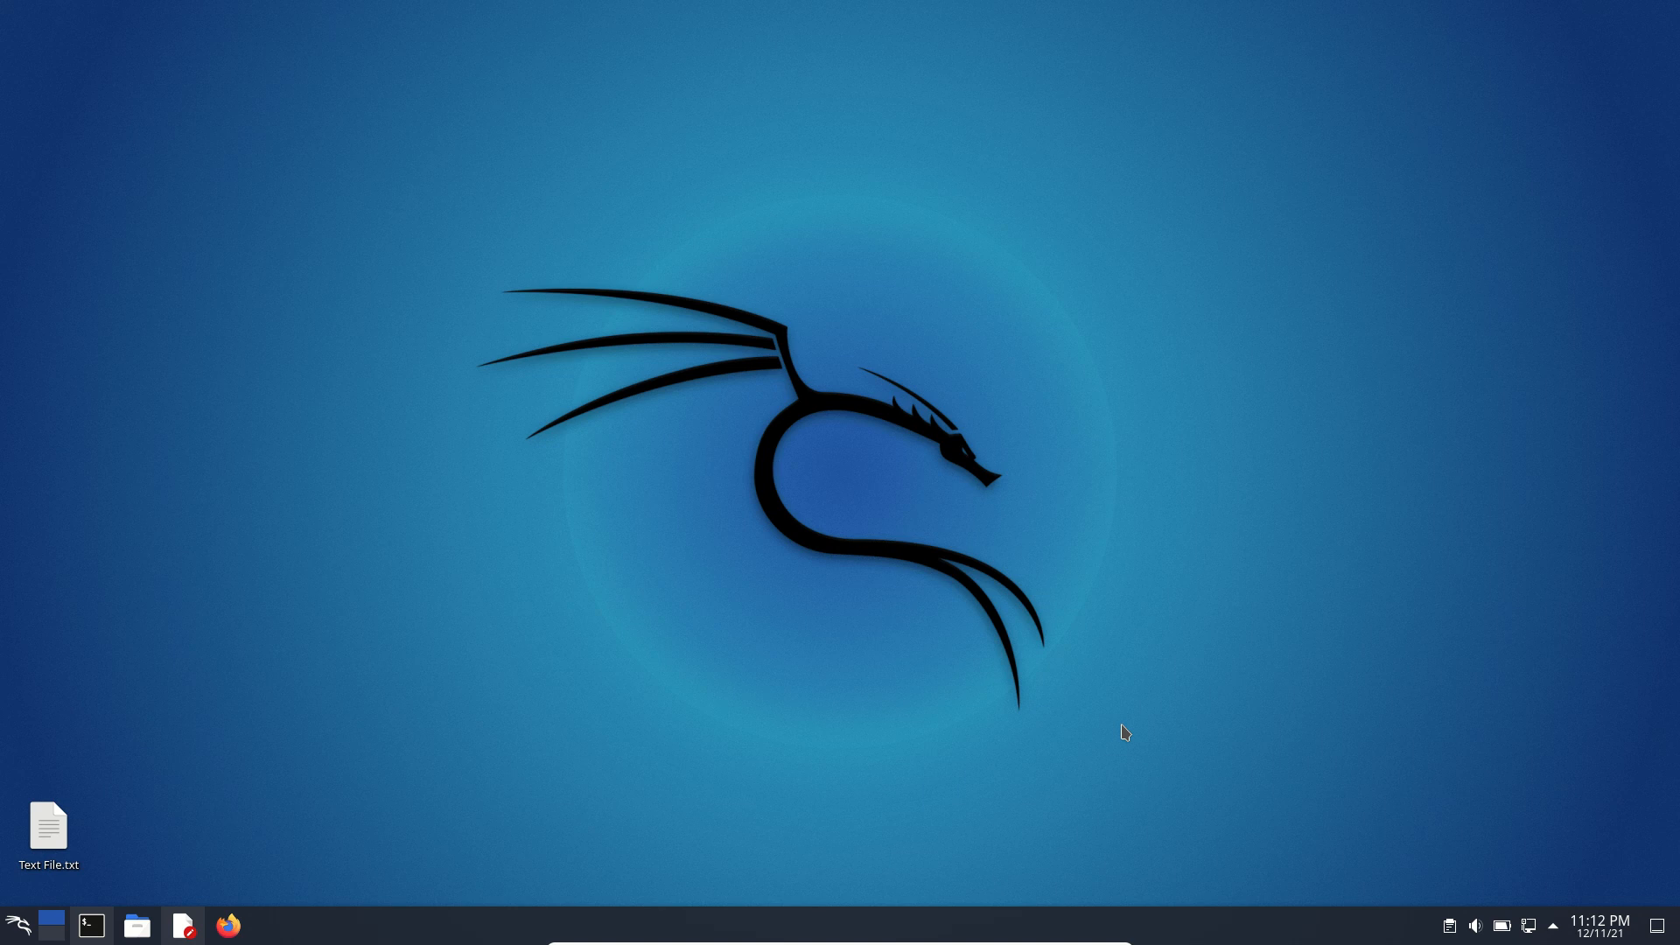
mouse_move(440, 272)
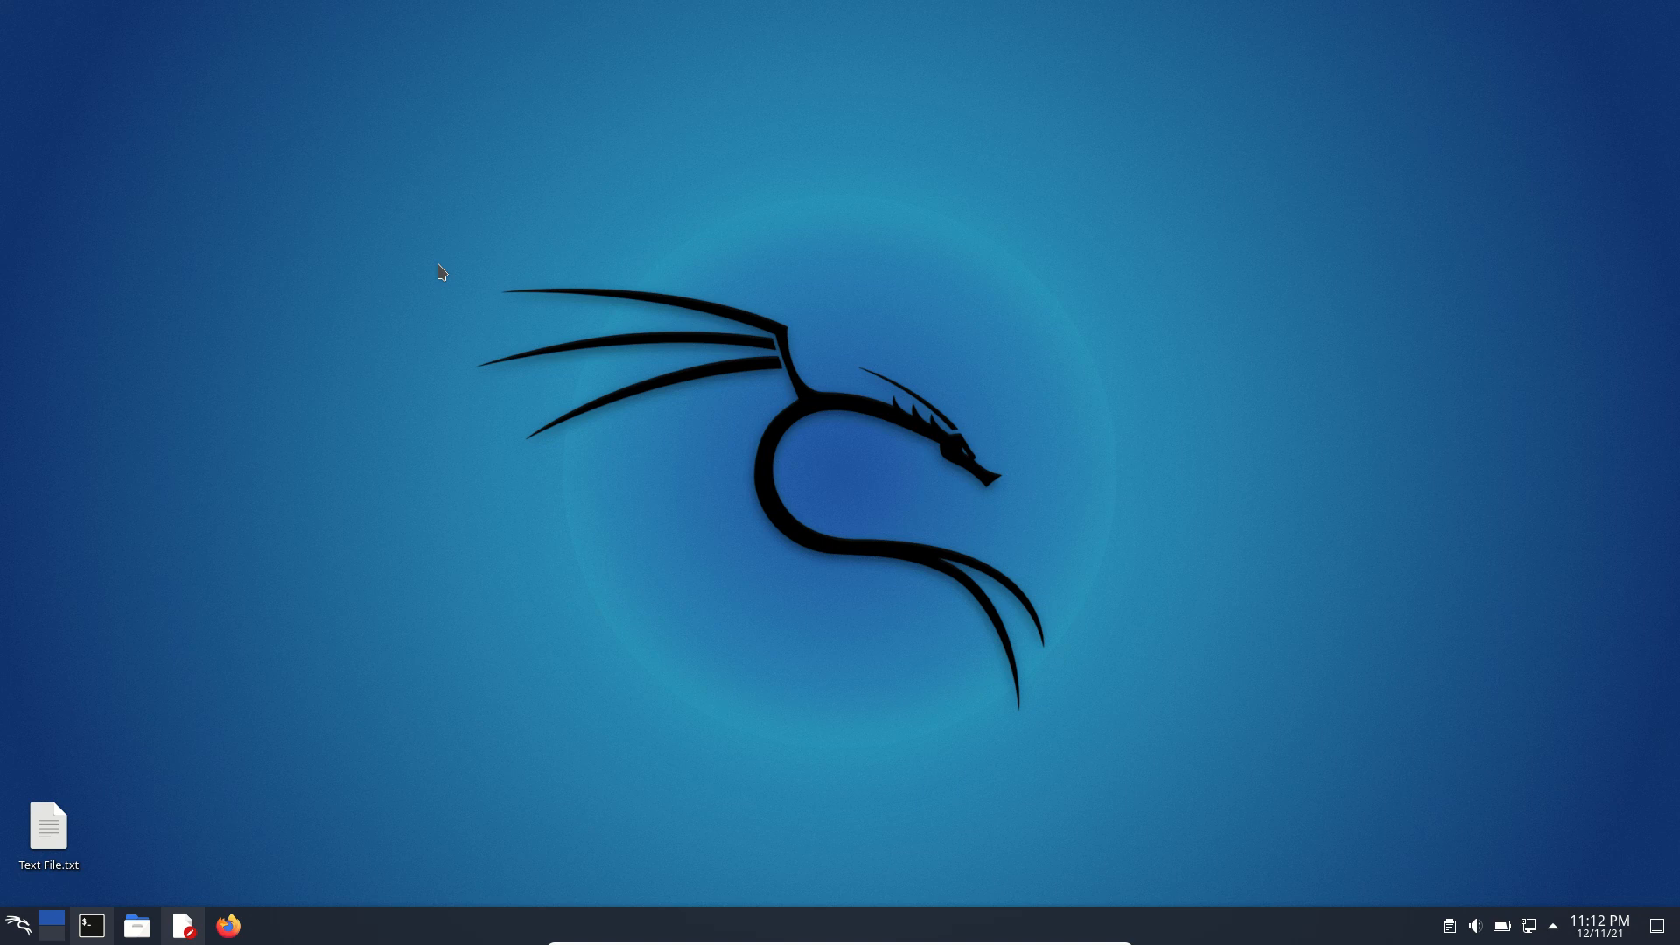
drag(438, 271, 1161, 709)
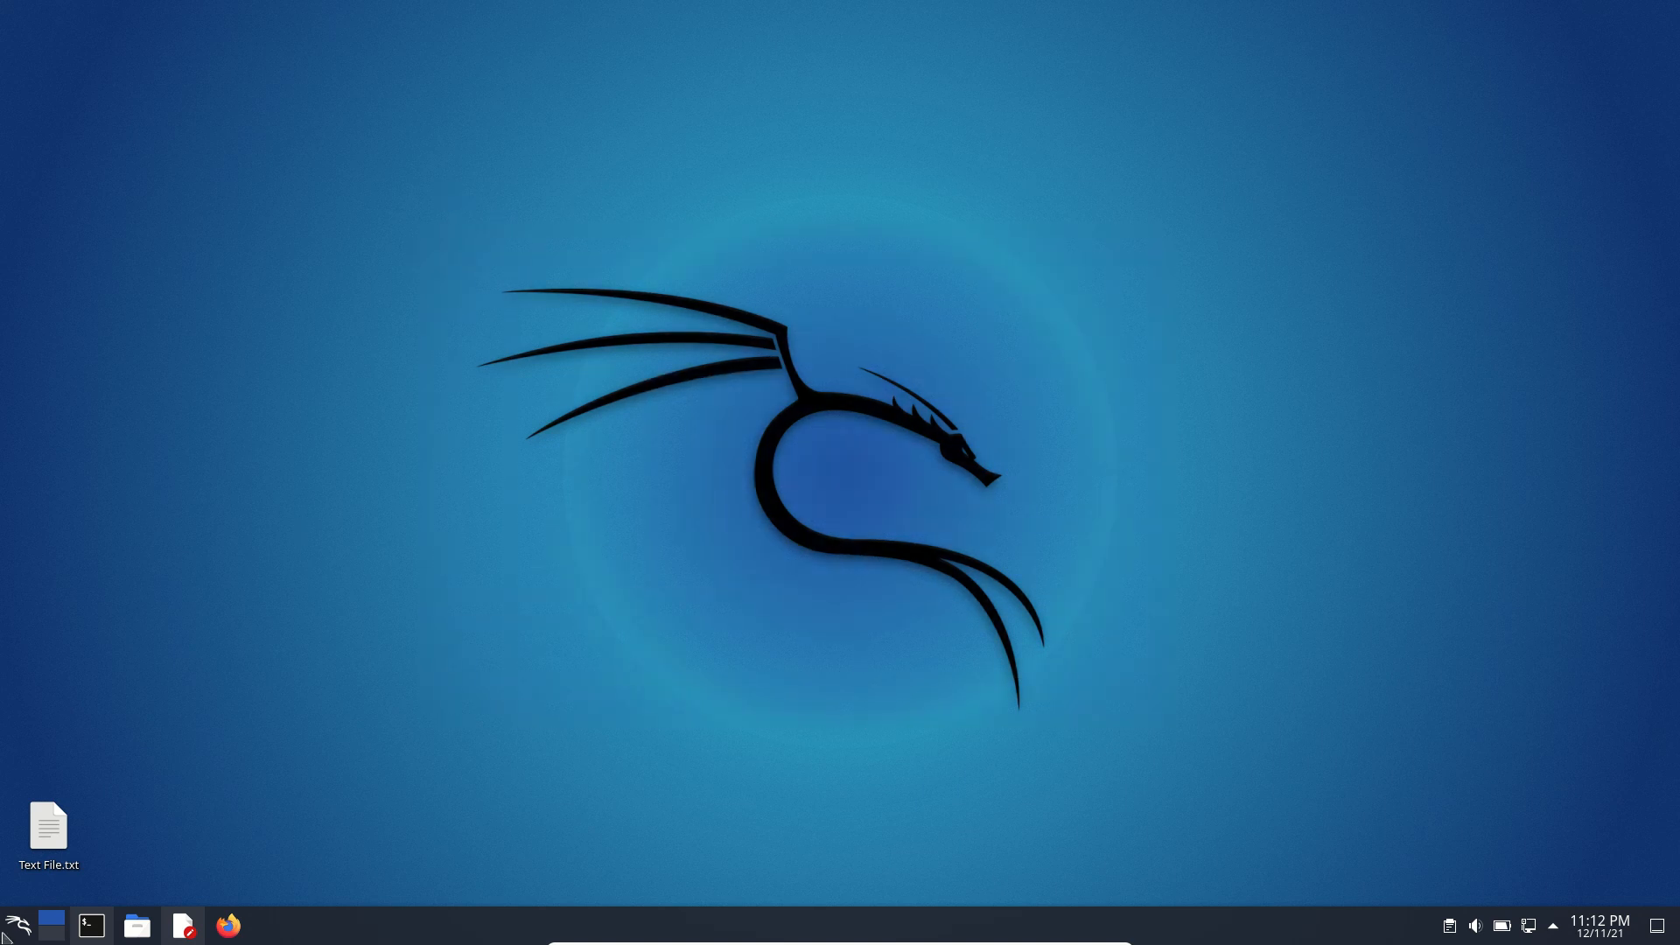
Reopen the application menu and show its Usual Applications list
click(17, 924)
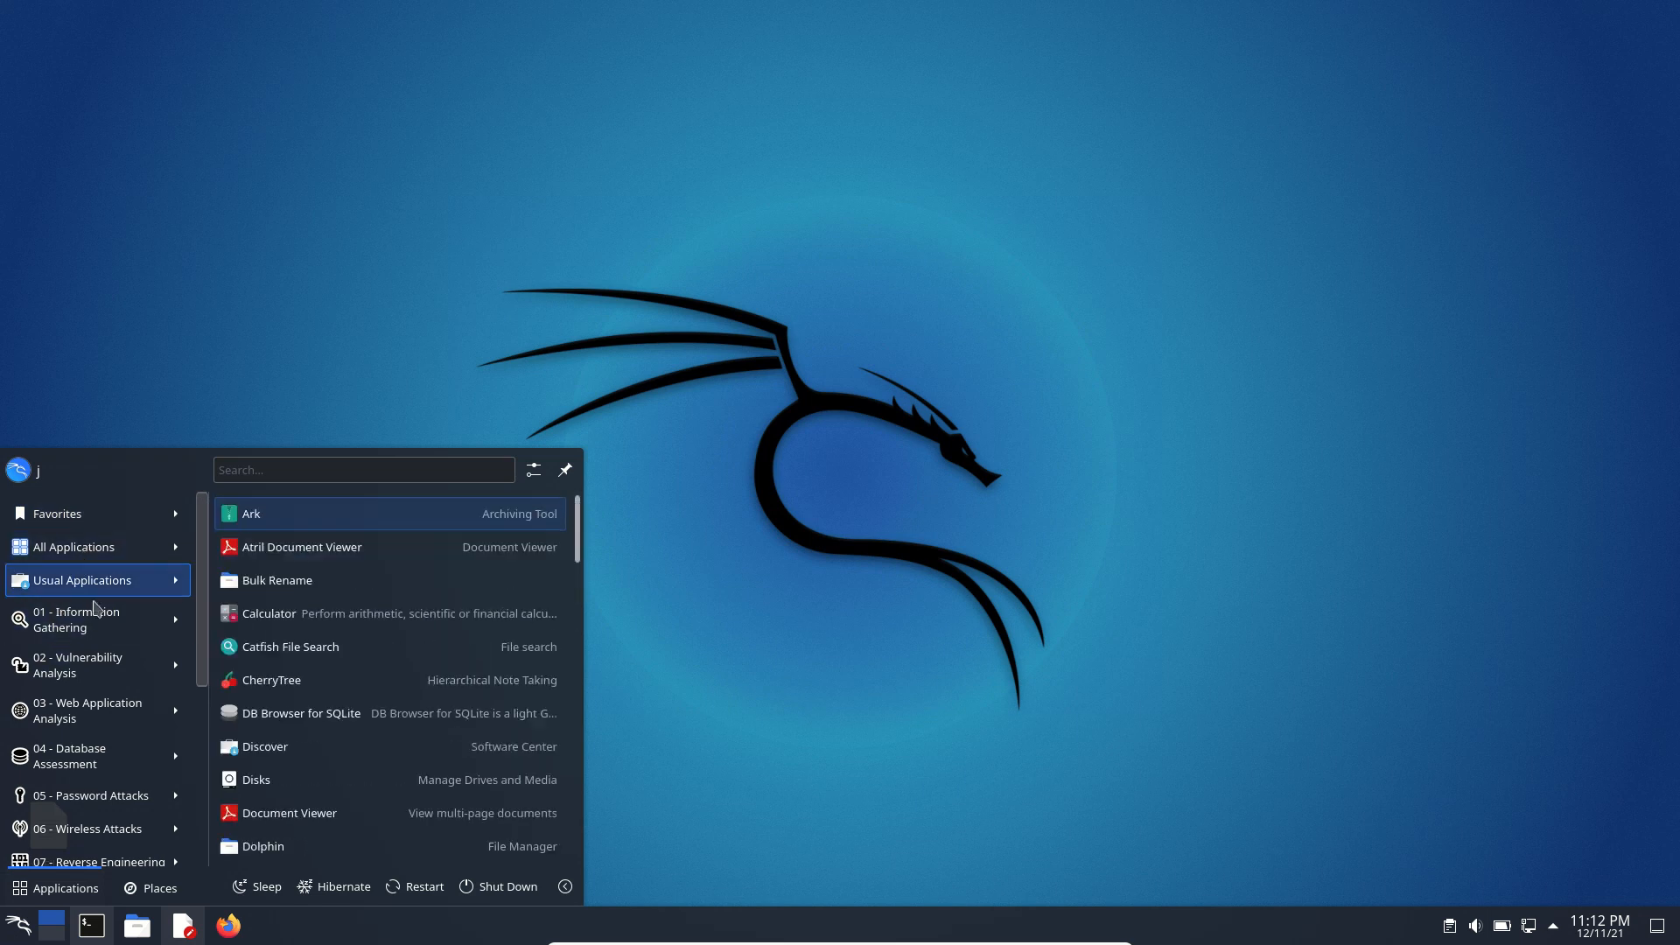
click(80, 619)
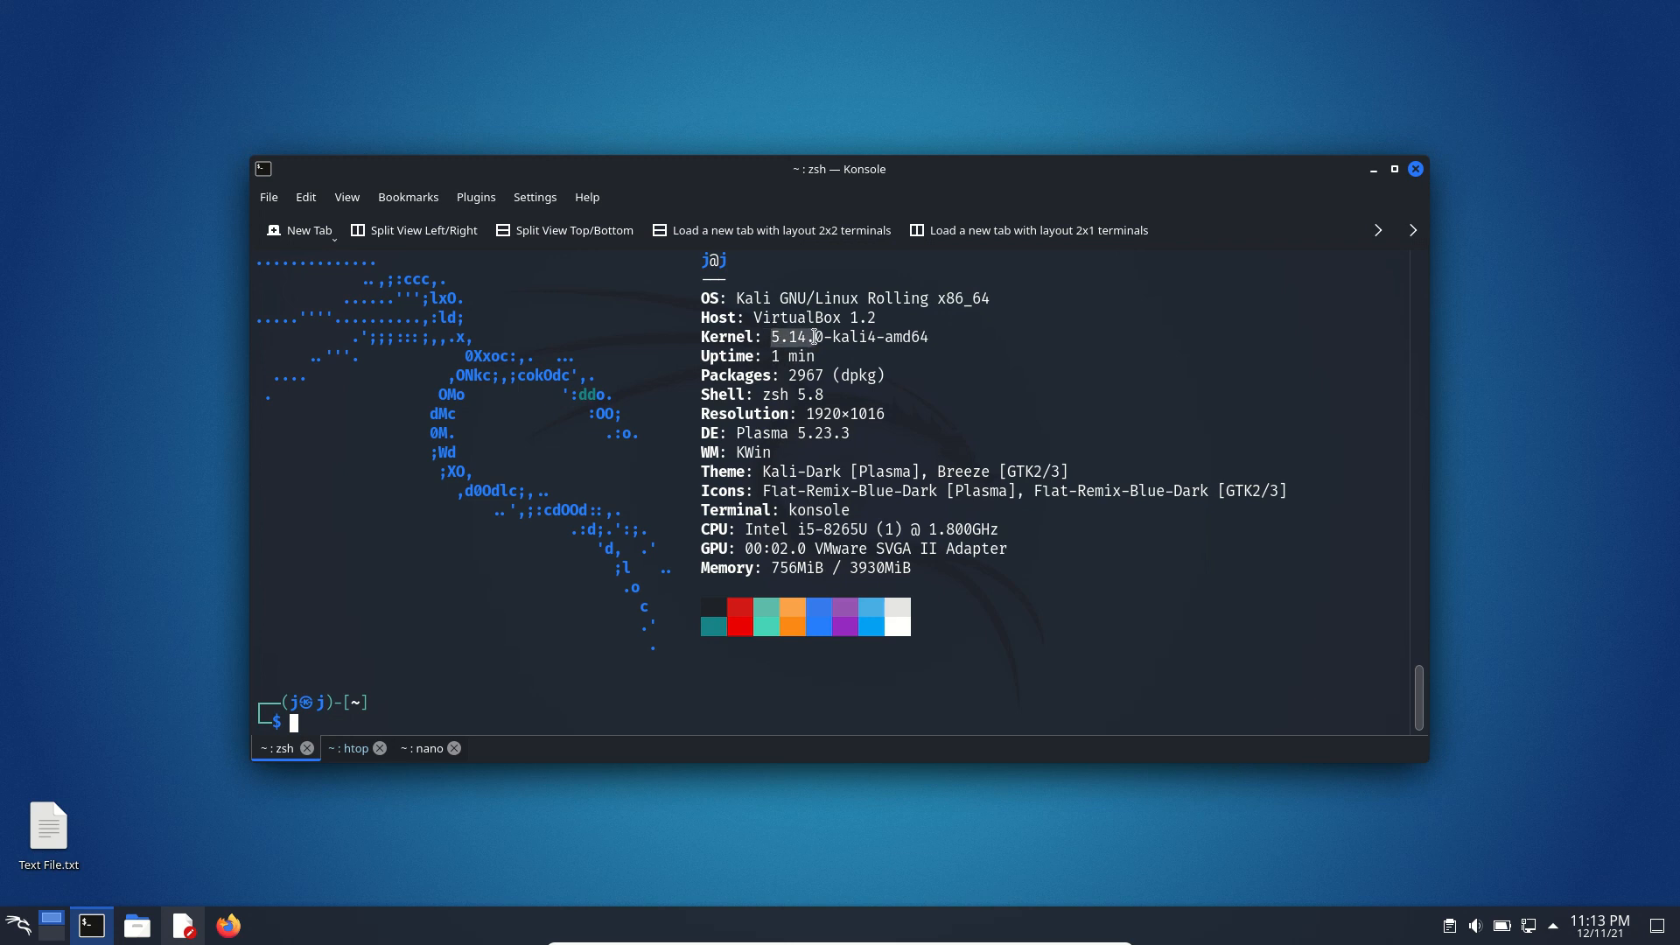
Nudge the Konsole window into place and switch to the tab running htop
drag(840, 168, 854, 188)
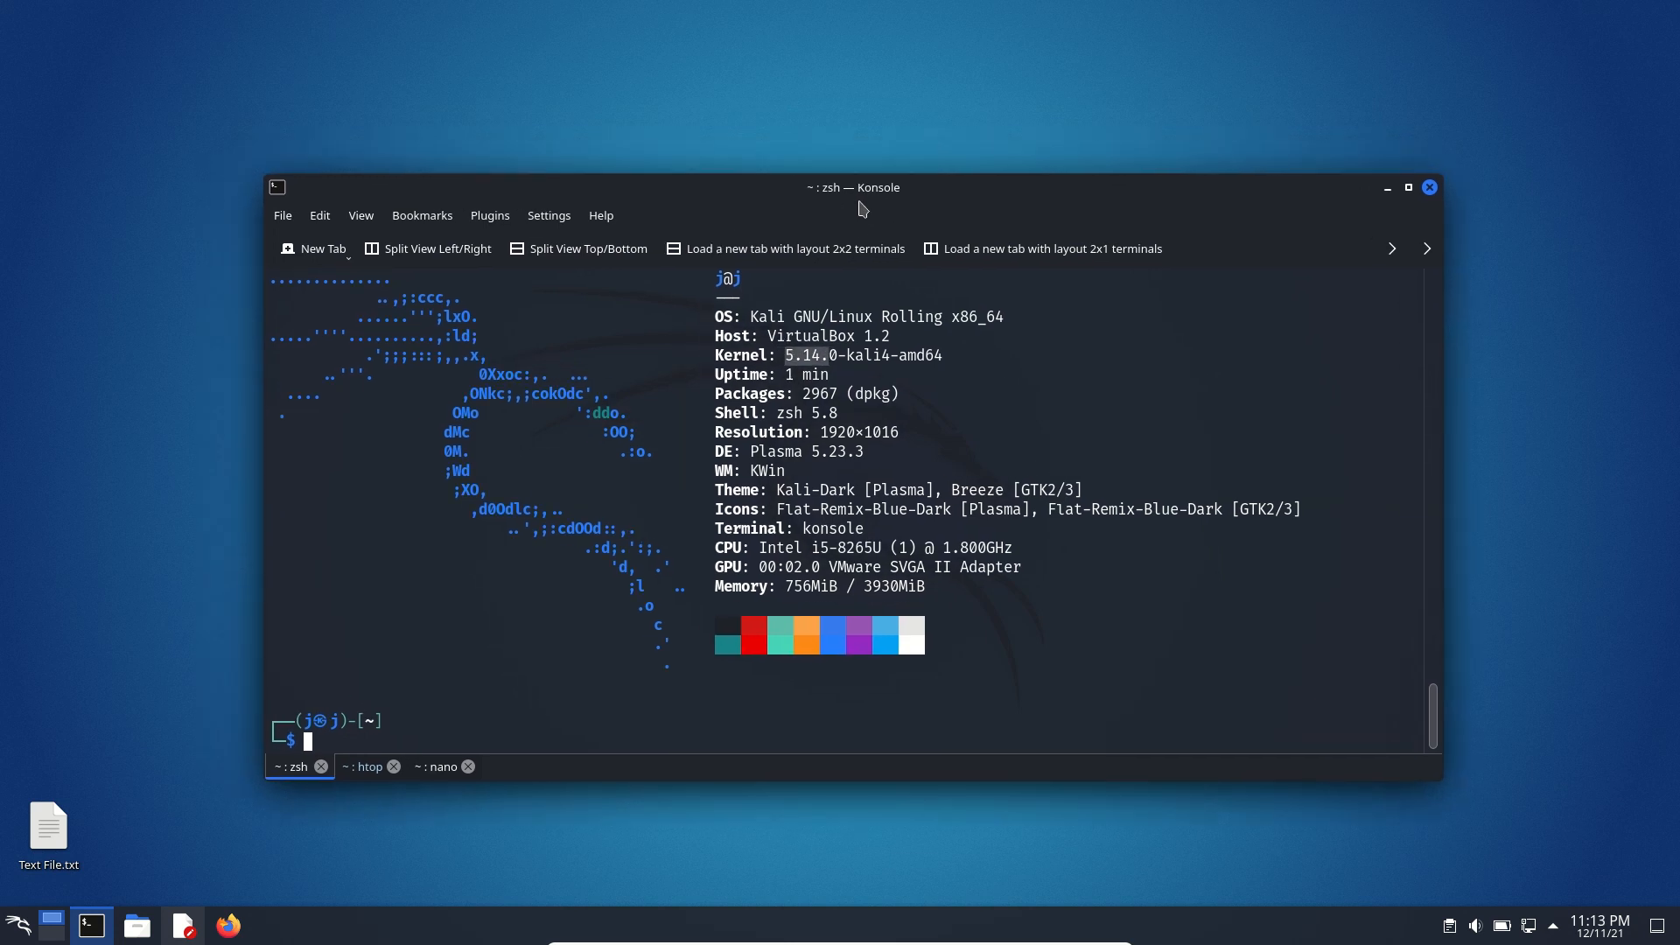
drag(858, 187, 858, 176)
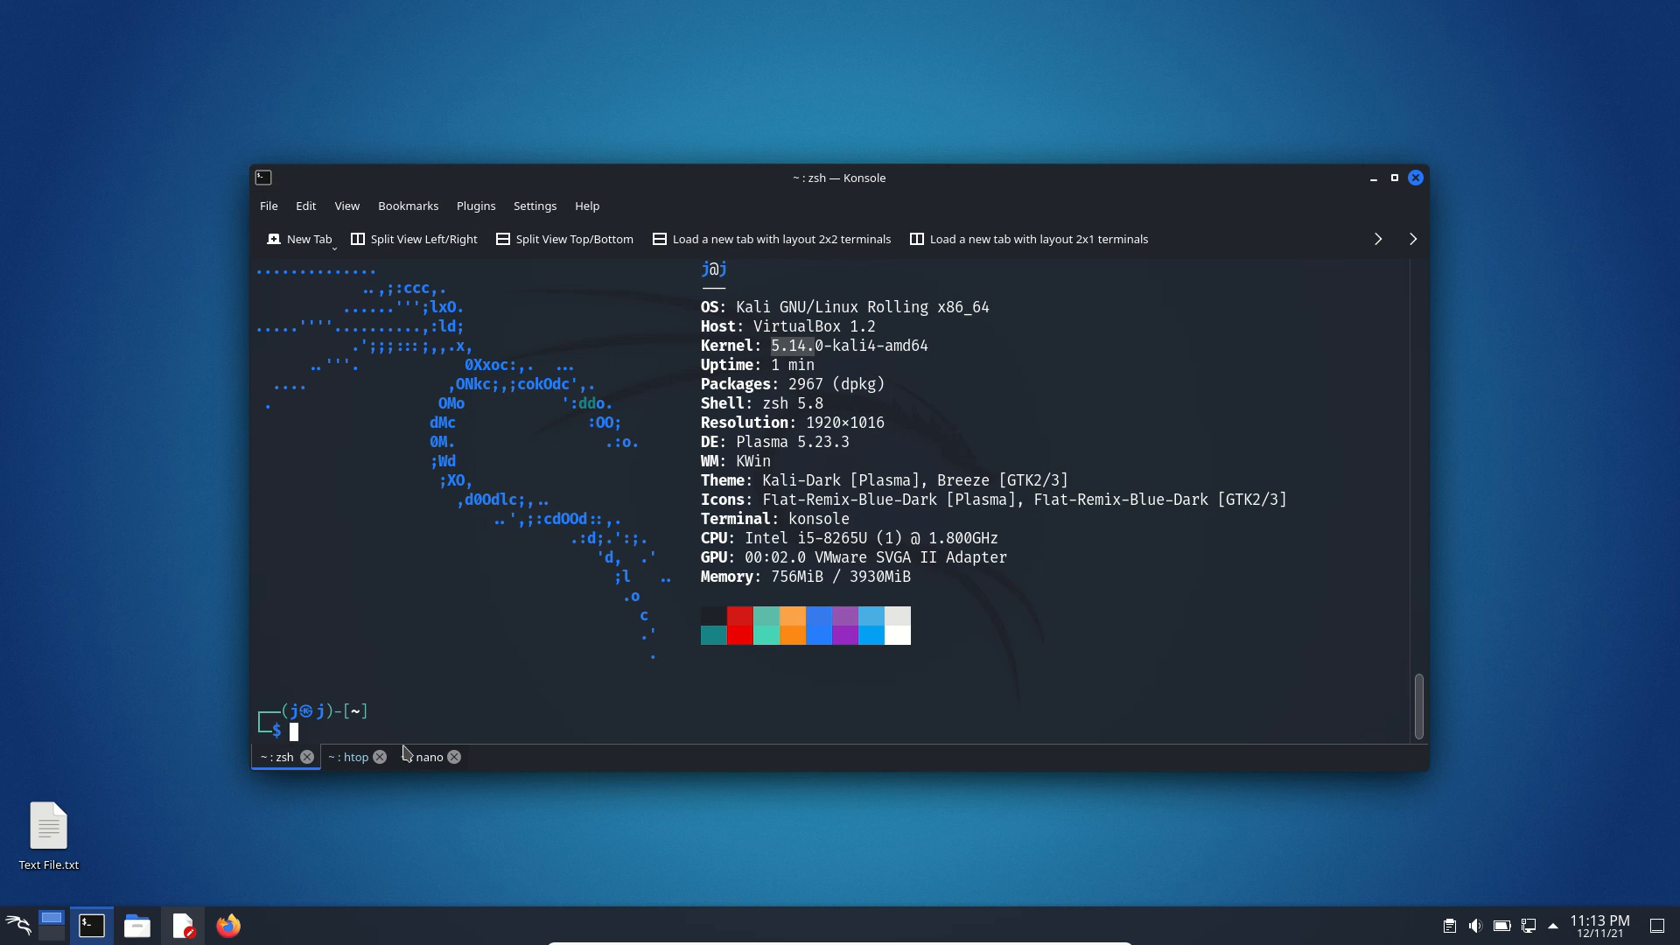
click(352, 757)
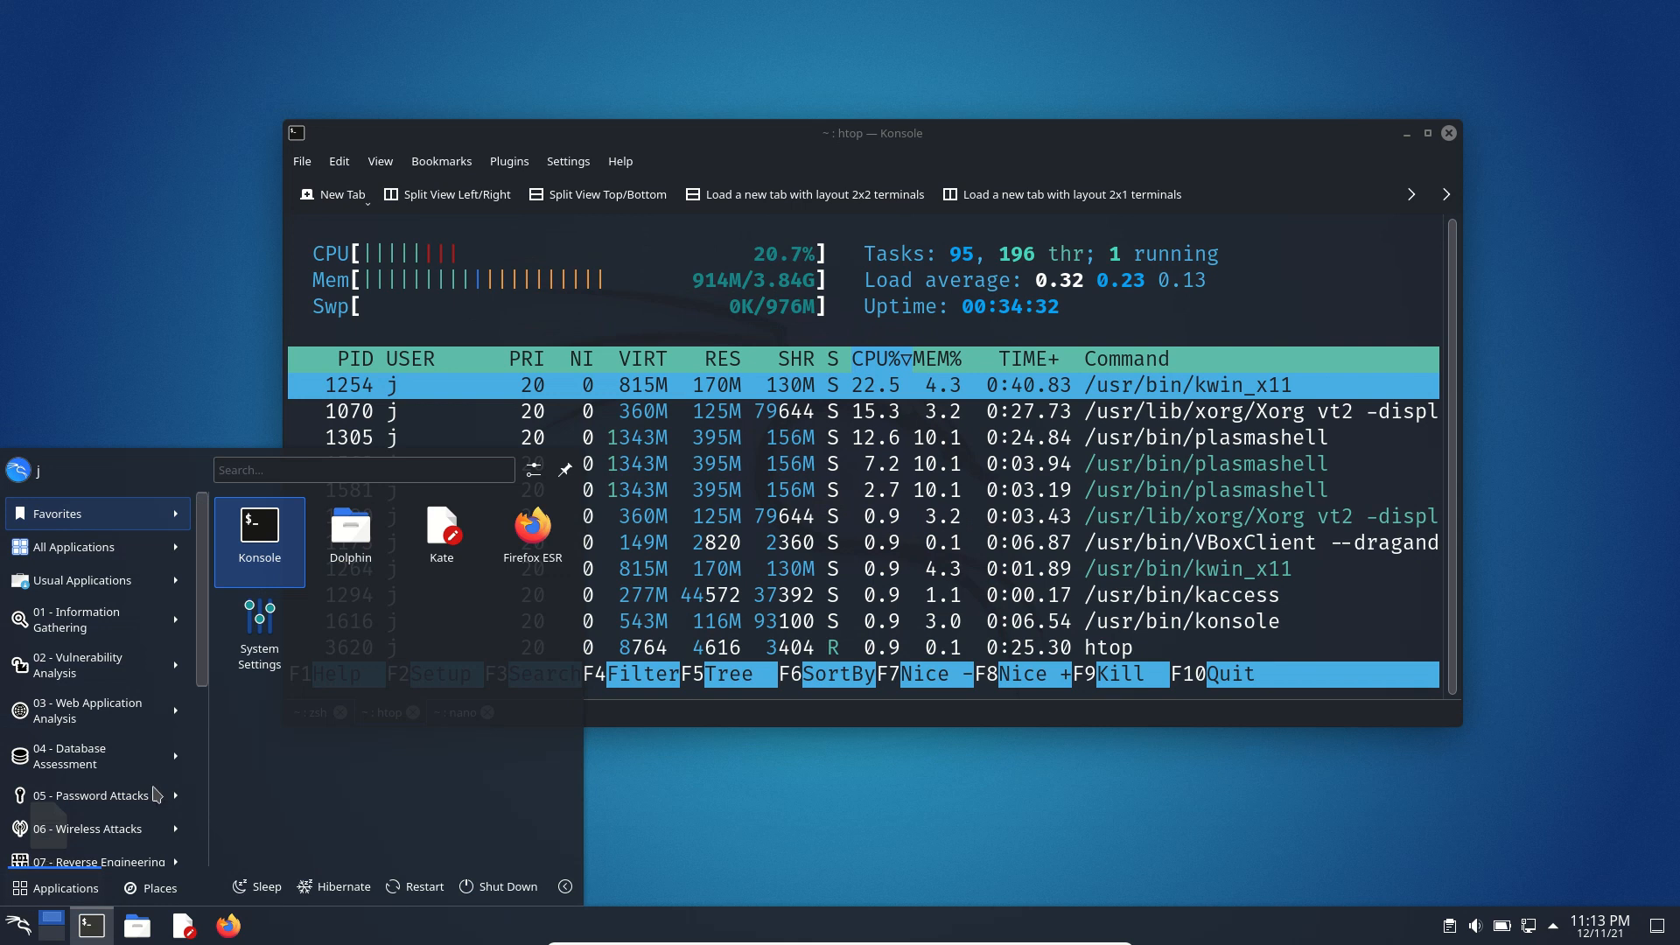
Focus the launcher's Search field over the live htop monitor
click(362, 469)
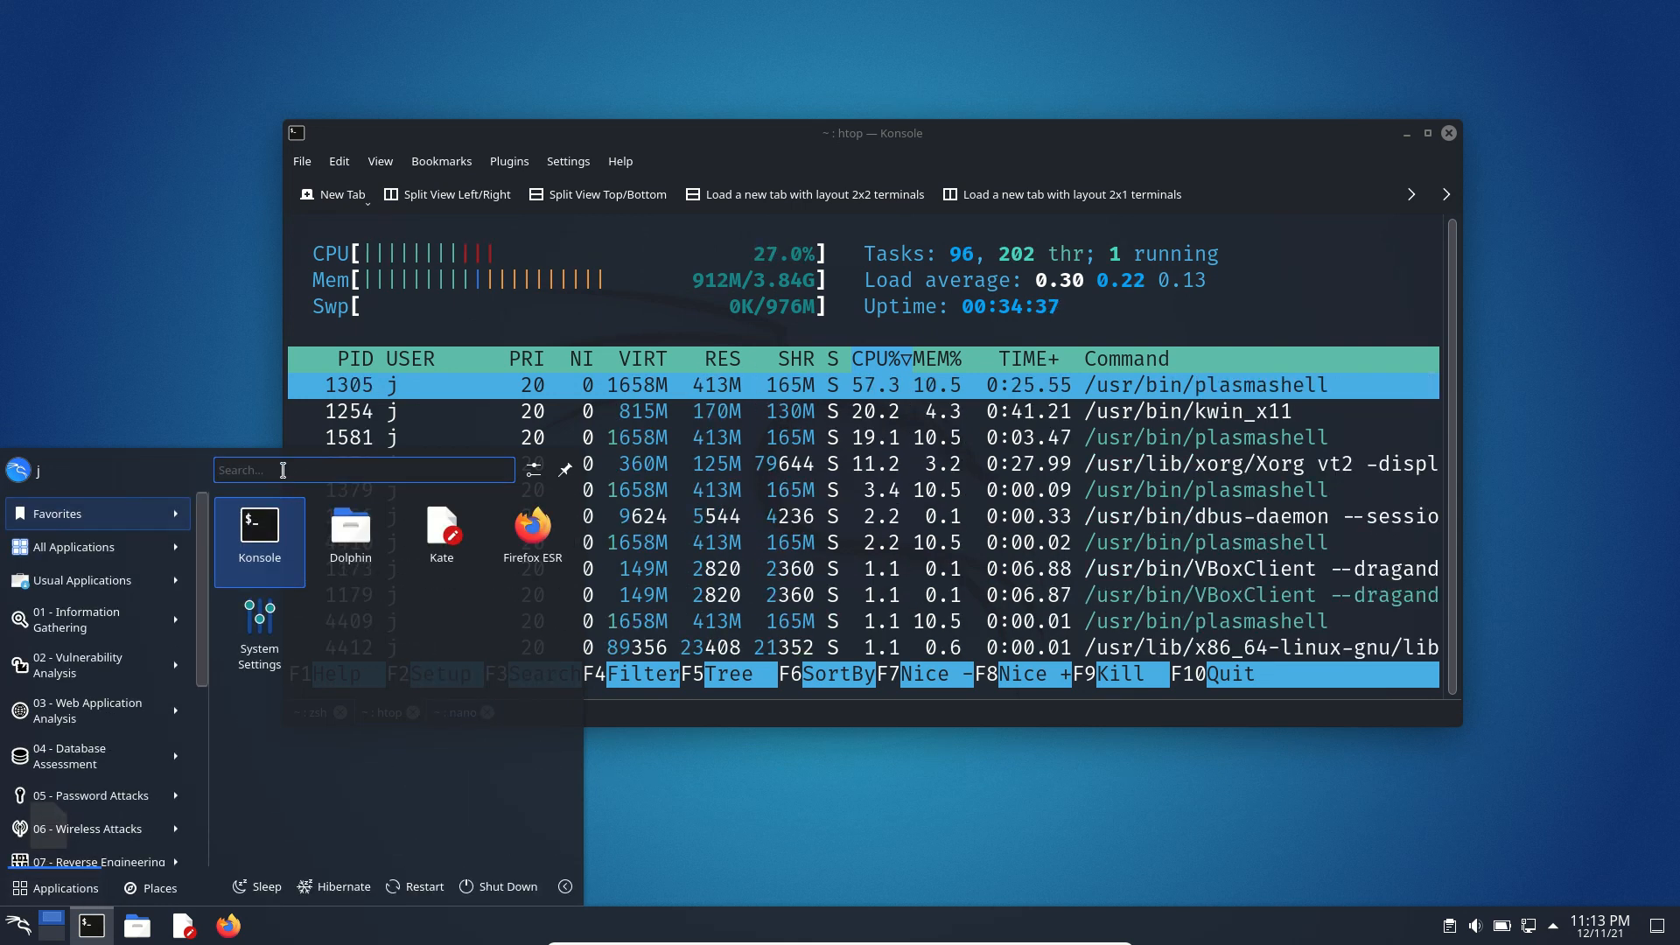
Search the launcher for 'discover' and launch the Discover software center
text(disc)
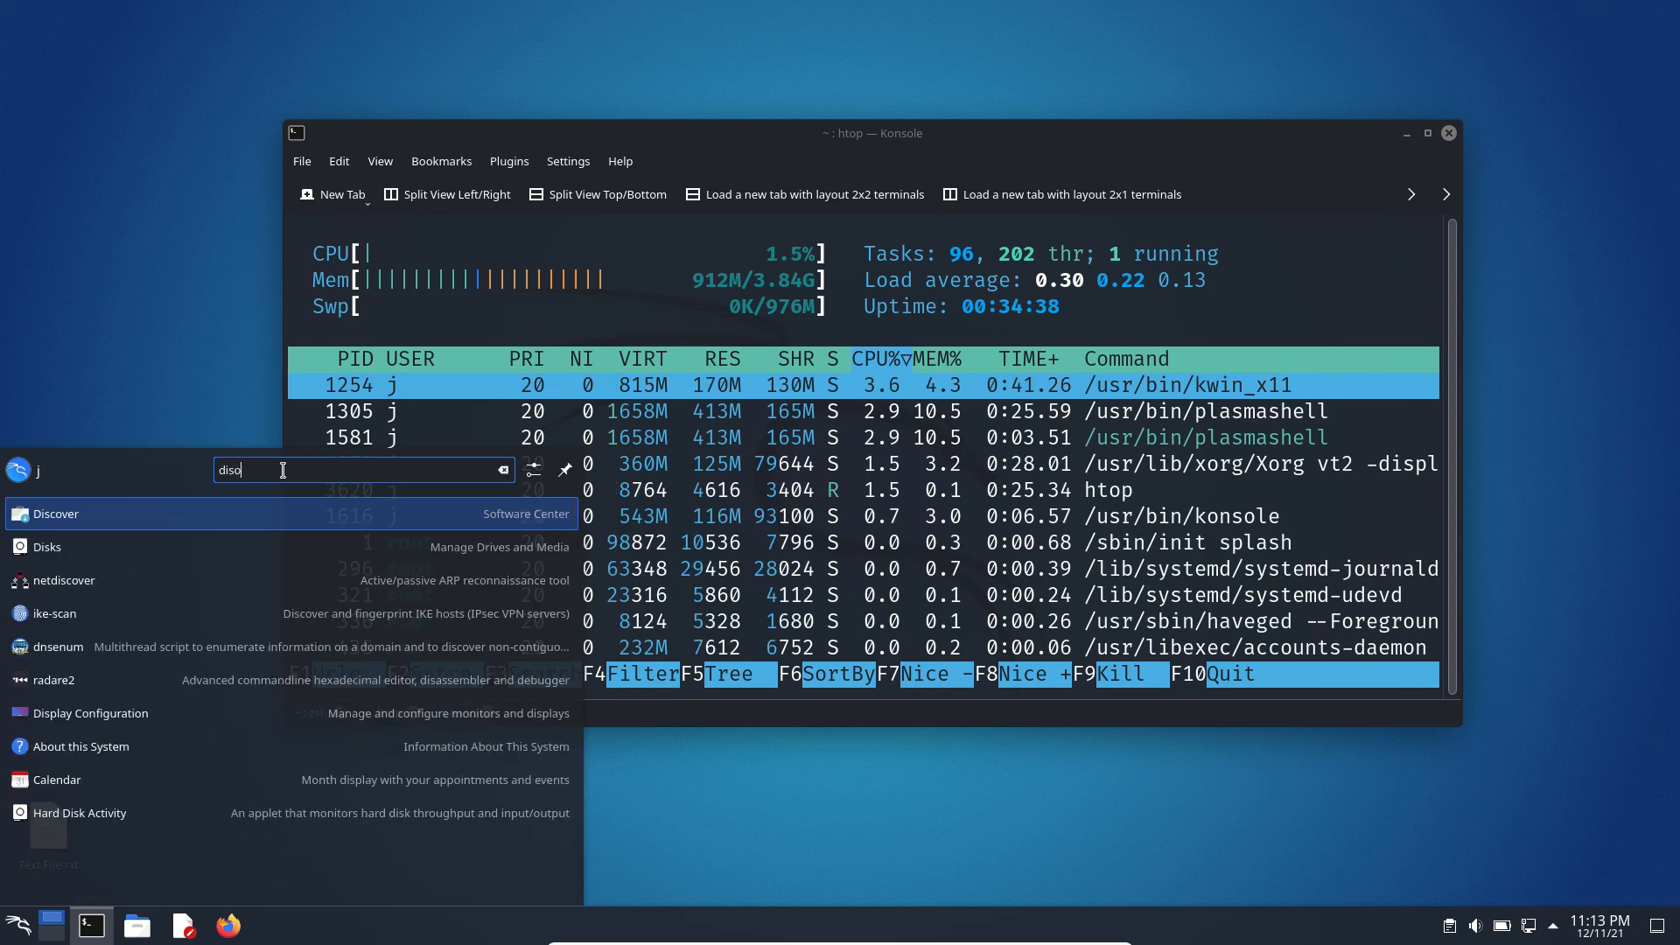
text(over)
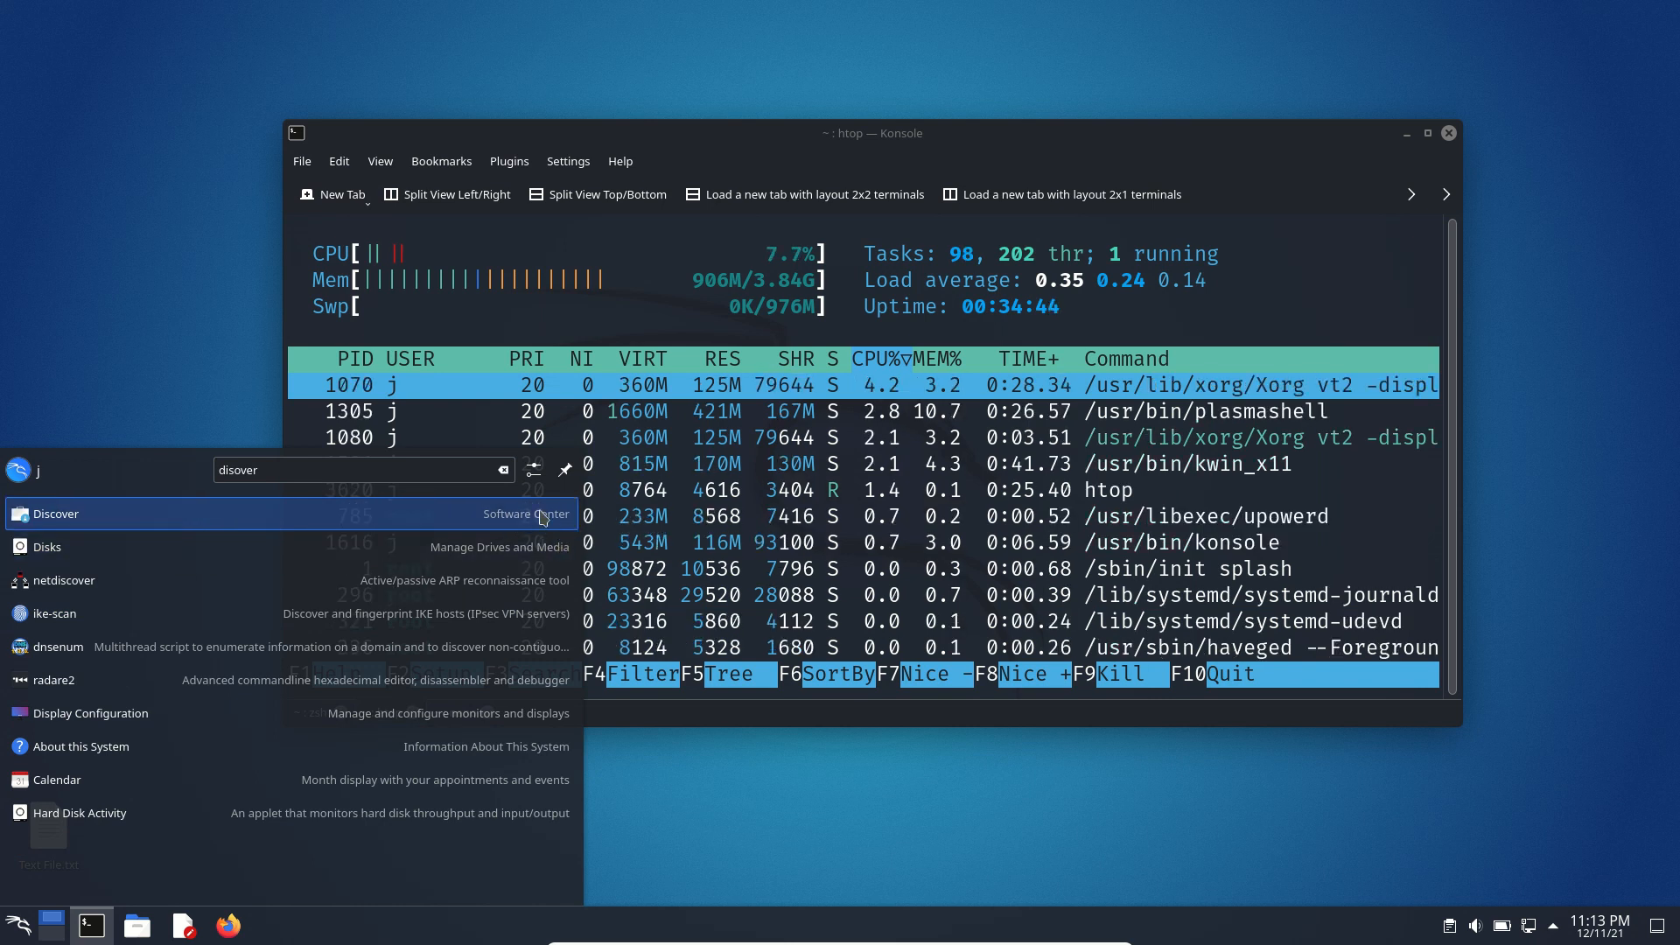
click(54, 513)
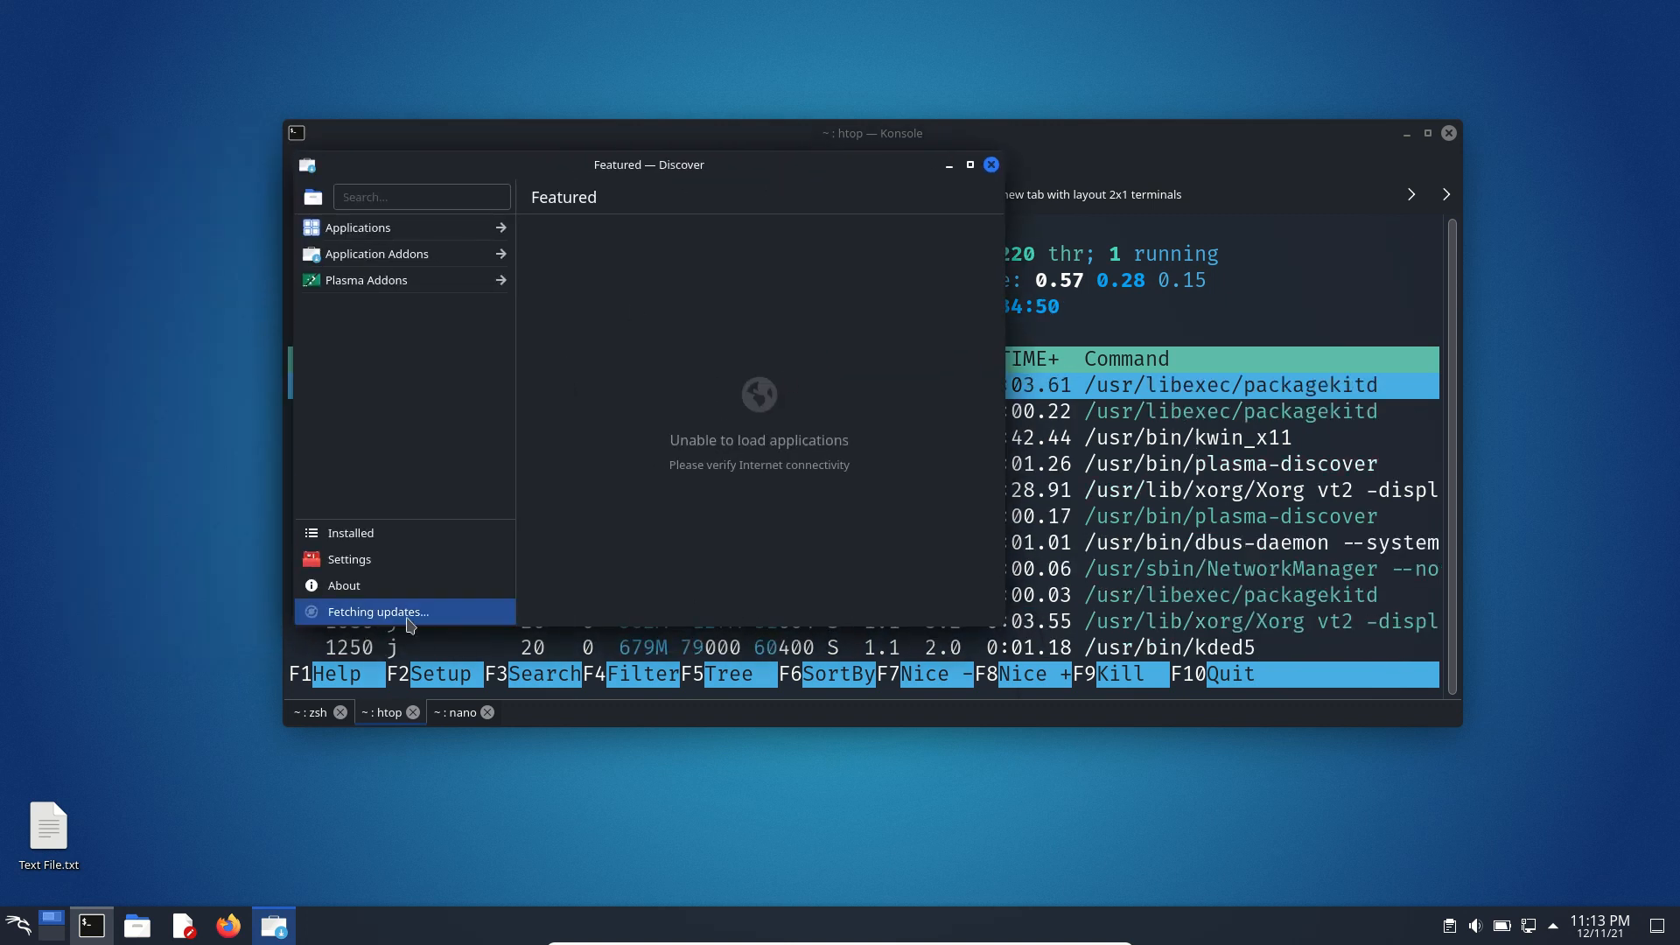
Browse Discover's Applications into the Internet category's Web Browsers section
click(377, 610)
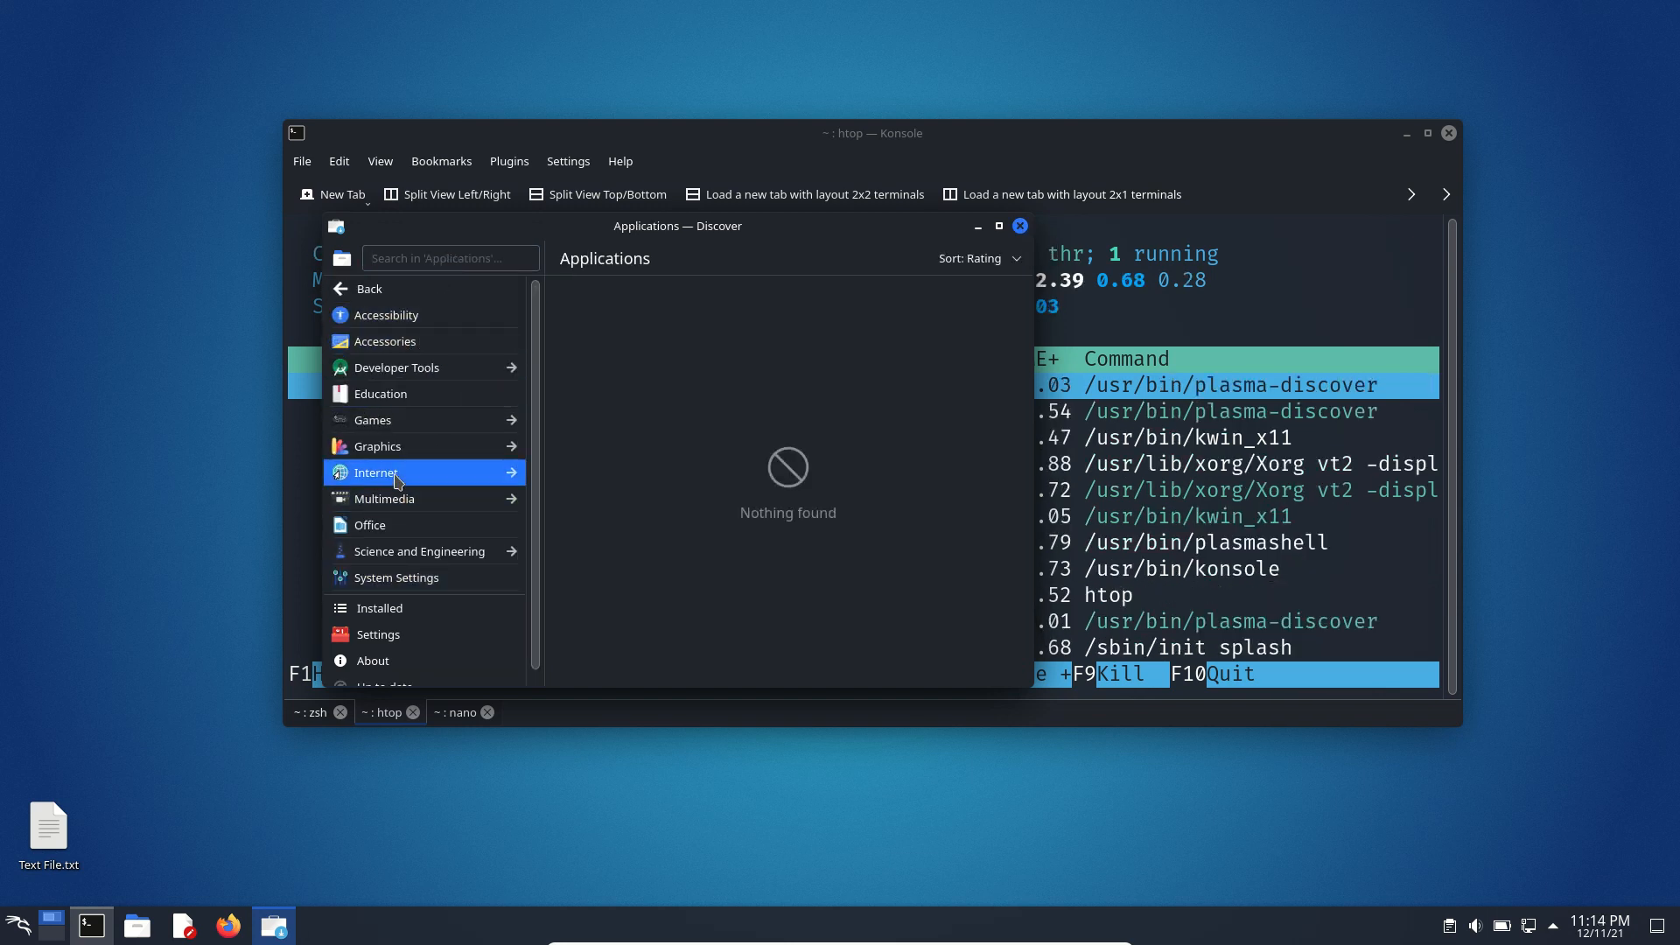
click(379, 472)
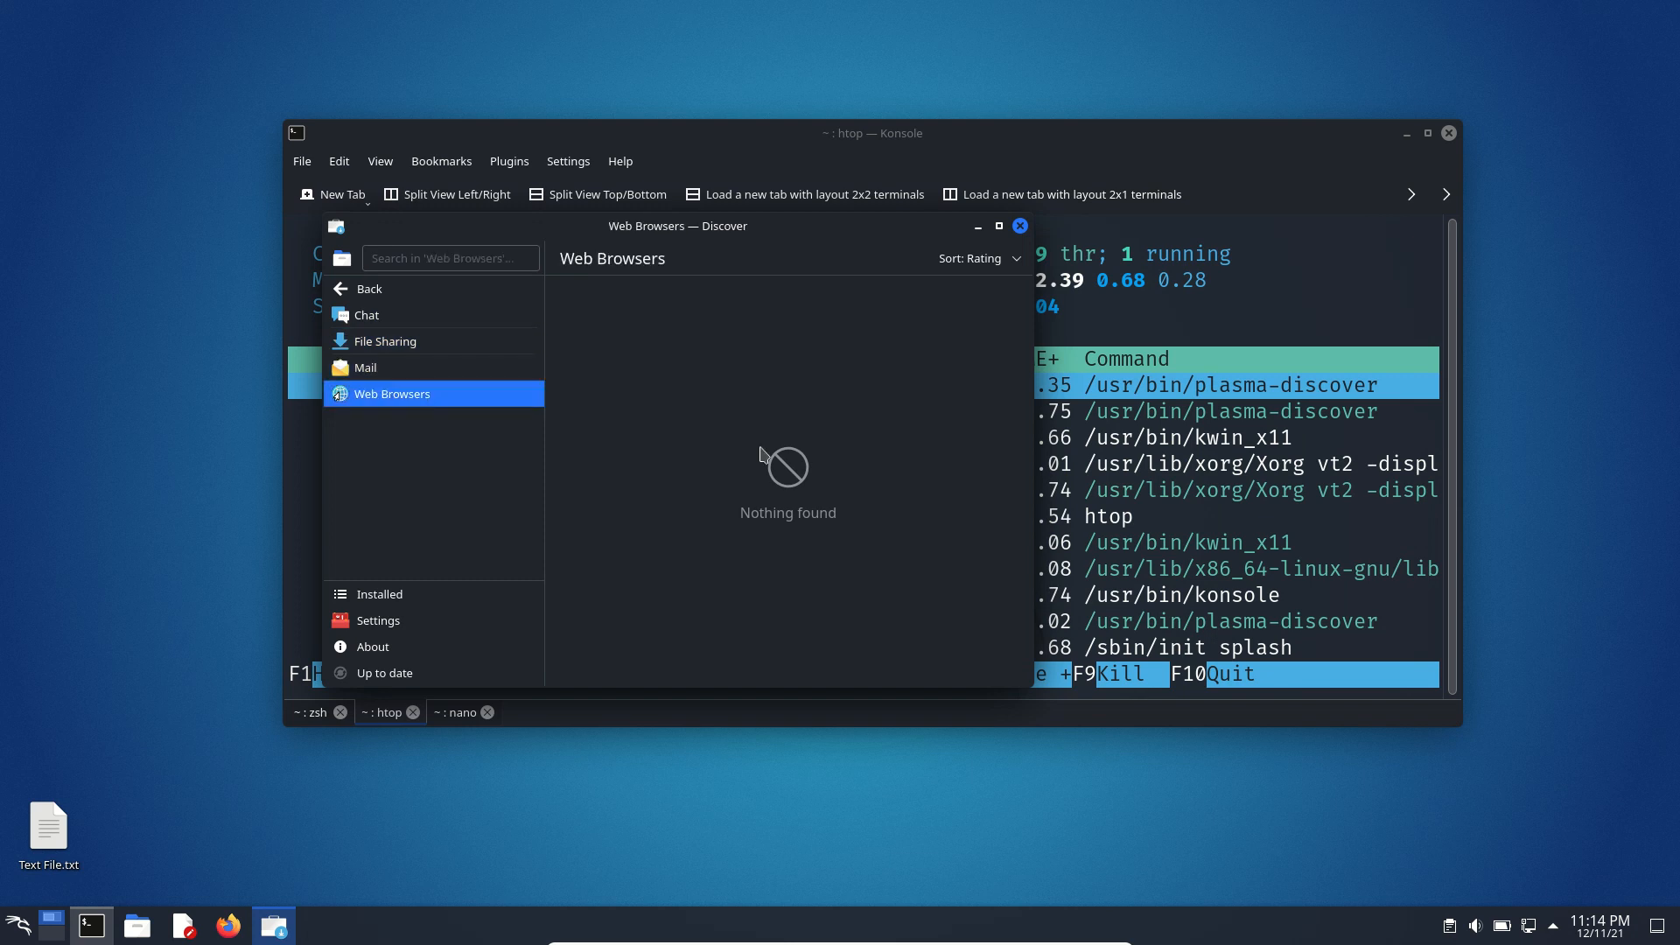